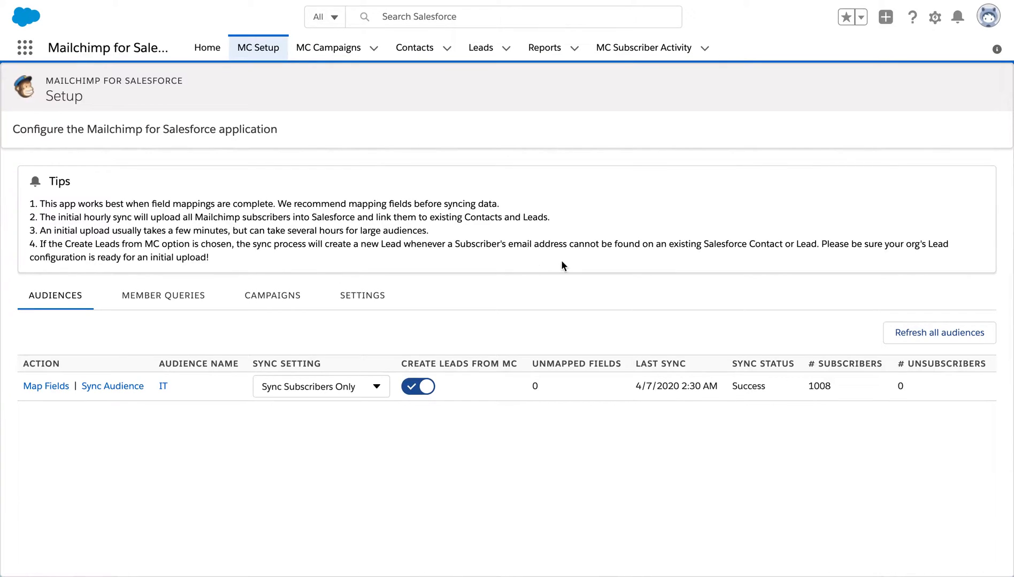
# Step: Refresh the Mailchimp campaigns, review settings and member queries, and begin a new query
pyautogui.click(271, 295)
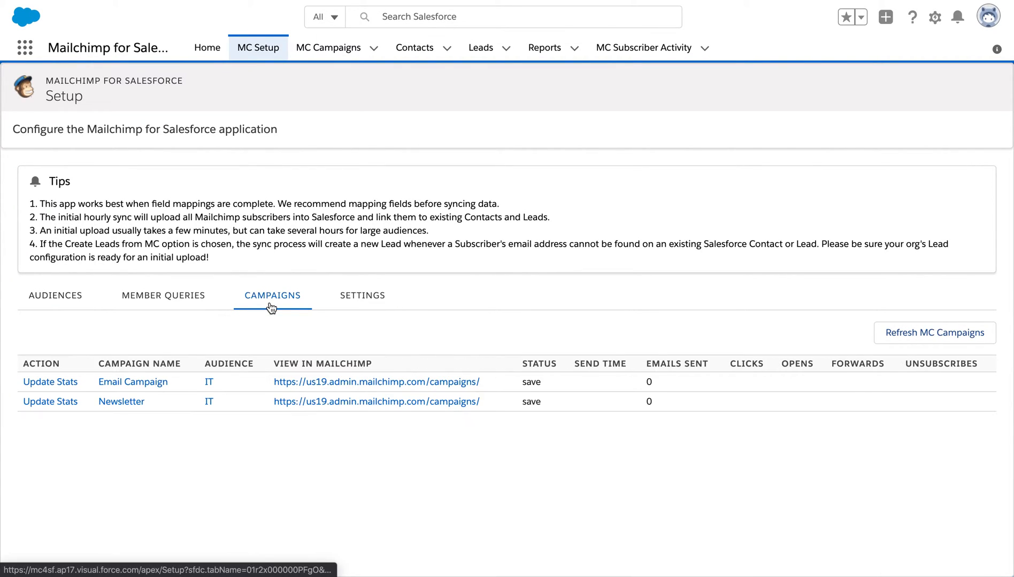
pyautogui.moveTo(933, 399)
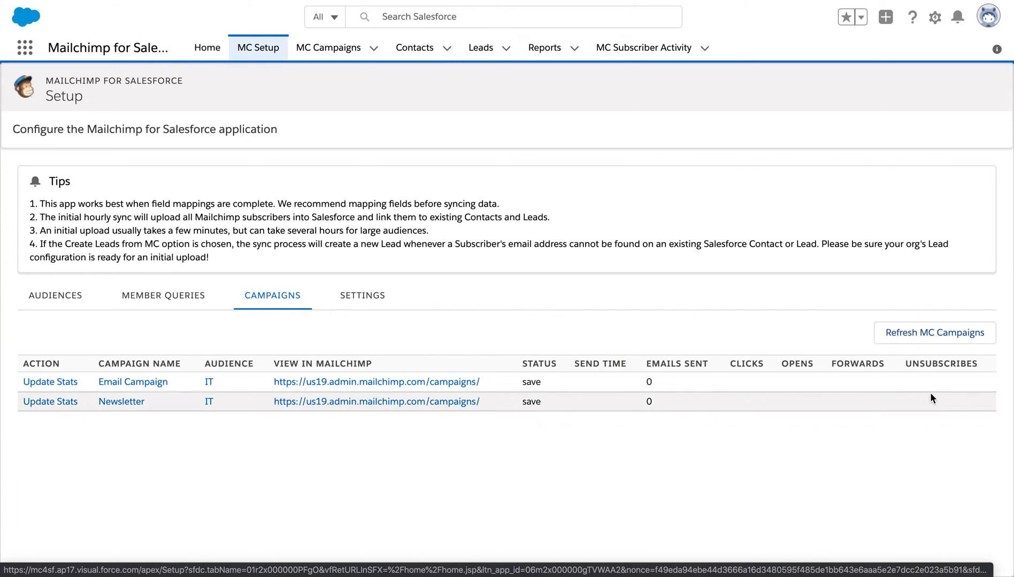
pyautogui.click(933, 333)
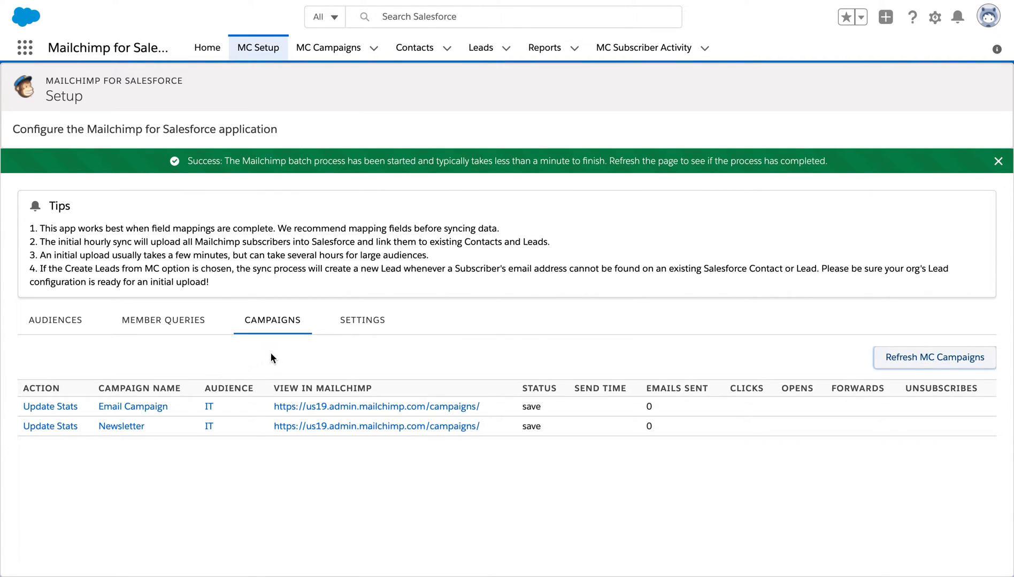
pyautogui.click(362, 320)
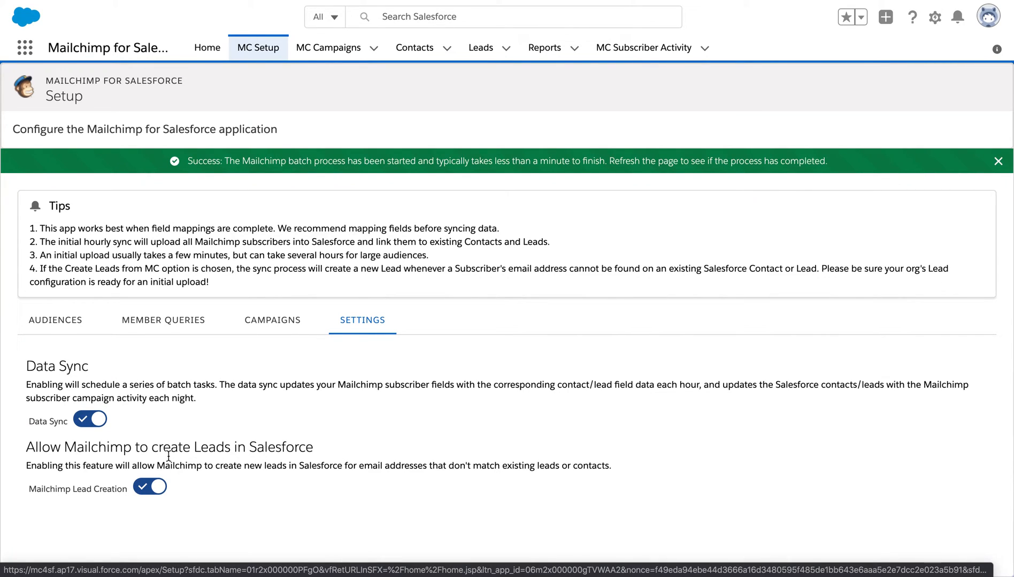
pyautogui.click(163, 320)
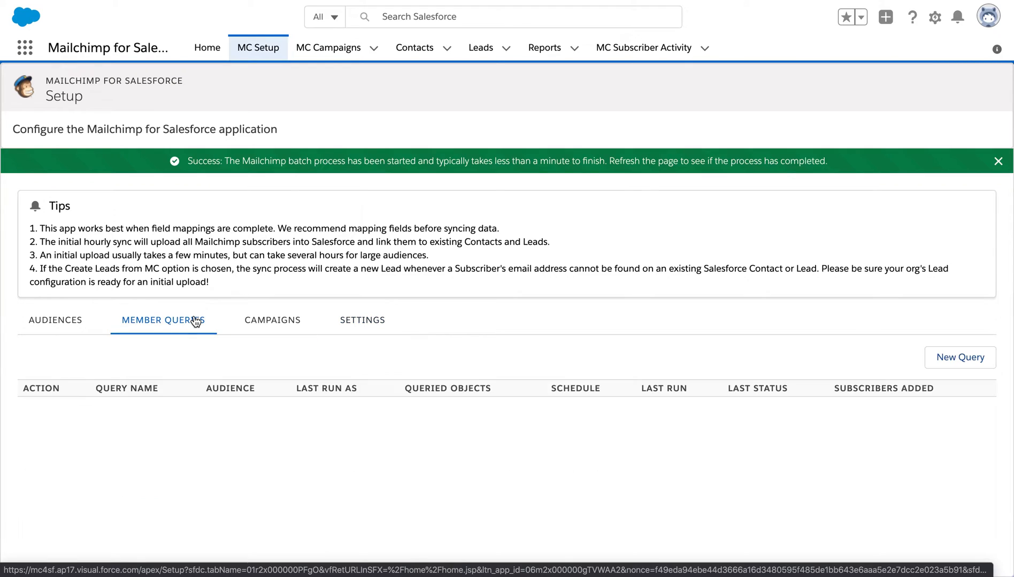
pyautogui.moveTo(959, 358)
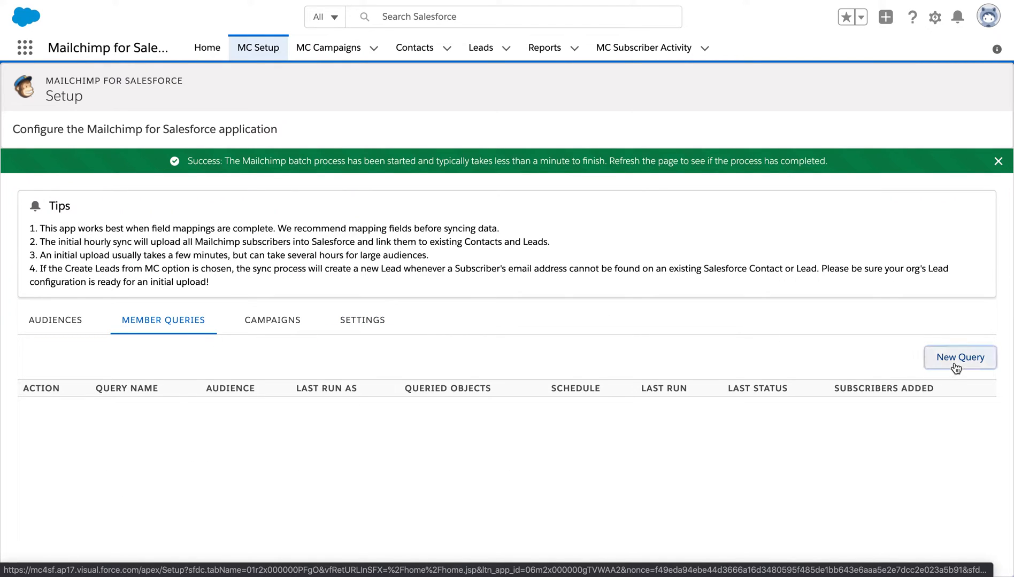
pyautogui.click(960, 357)
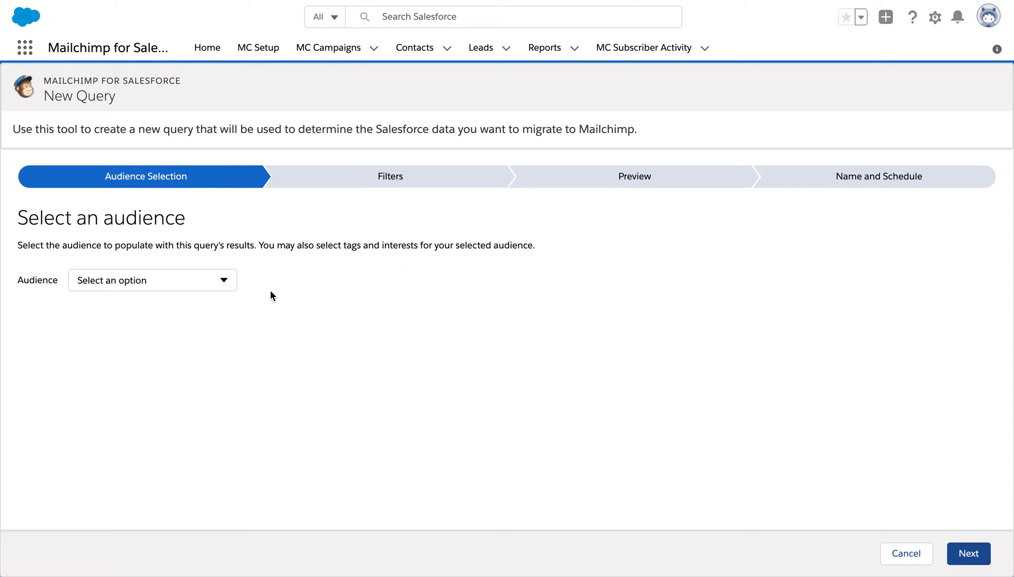
# Step: Target the IT audience and include Contacts in the query
pyautogui.click(152, 280)
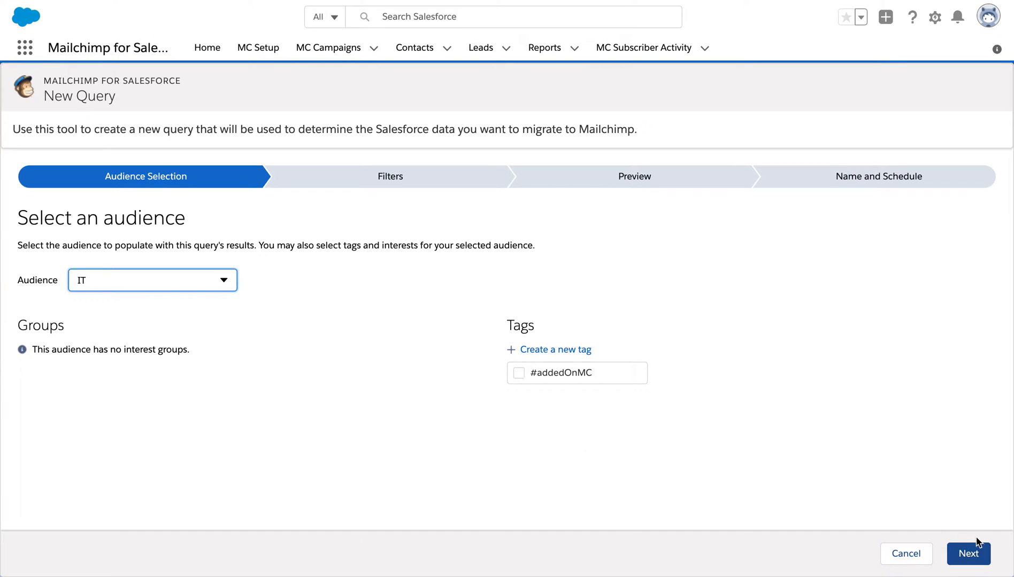
pyautogui.click(969, 554)
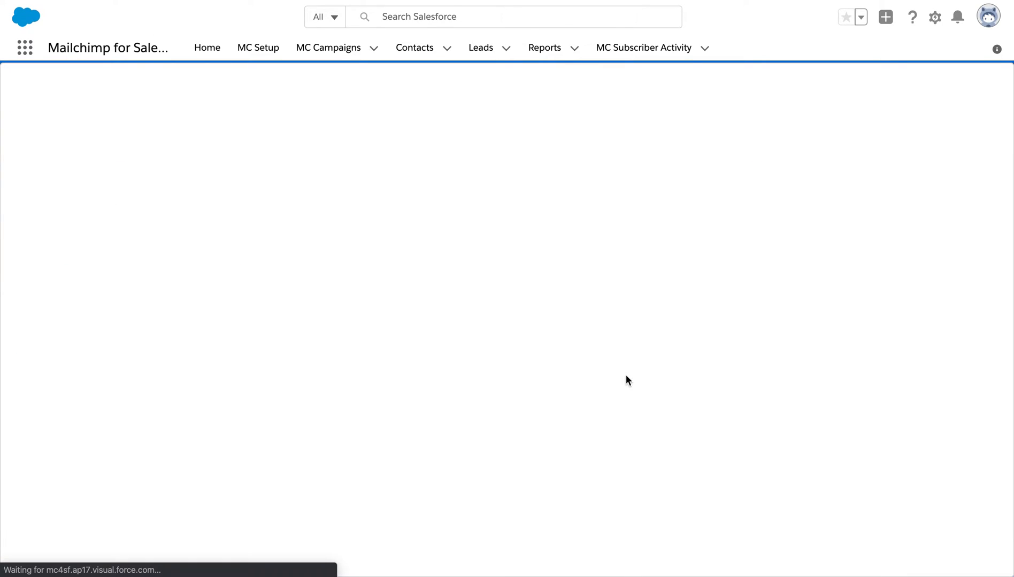
pyautogui.moveTo(353, 380)
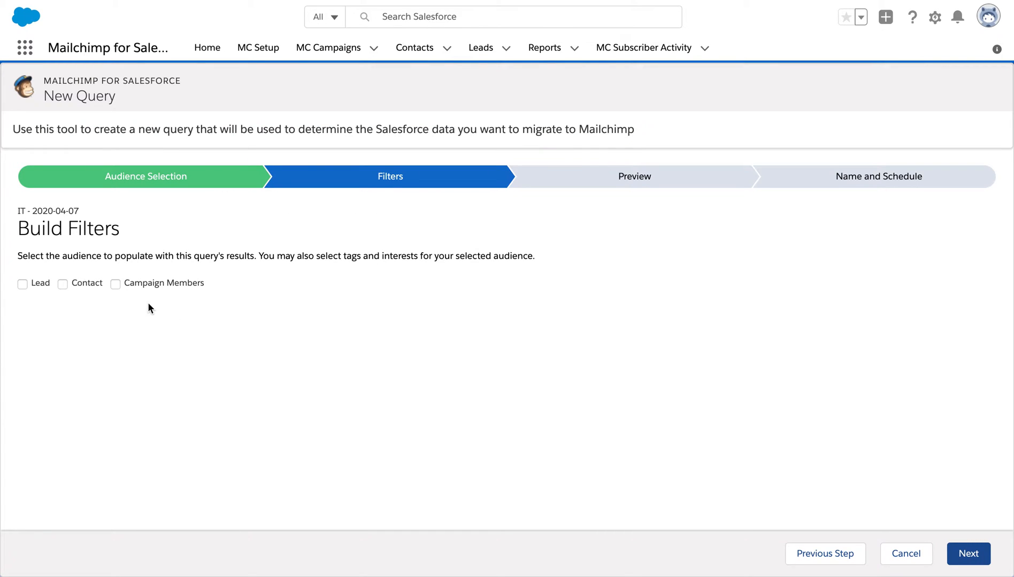
pyautogui.moveTo(100, 317)
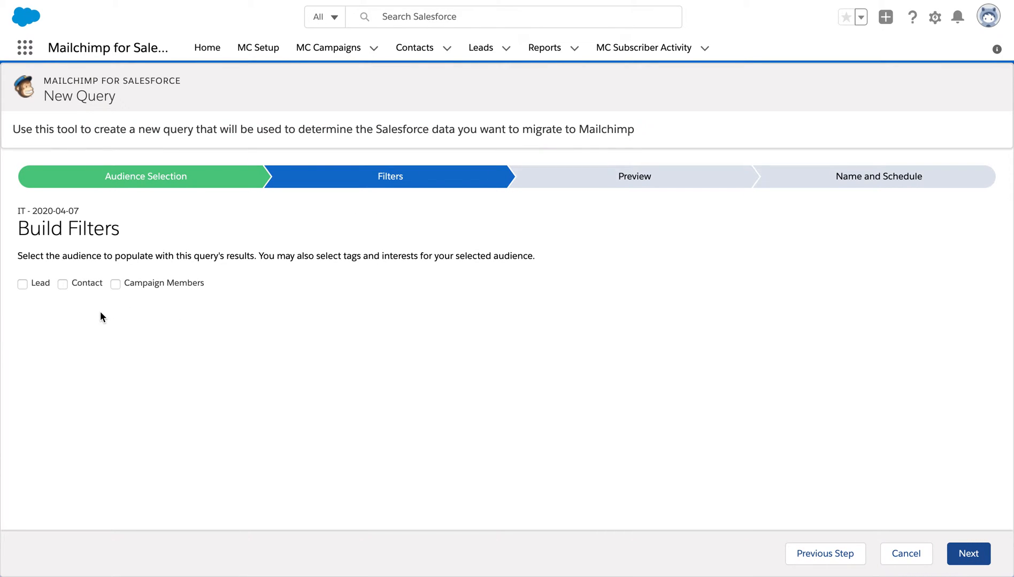
pyautogui.click(21, 283)
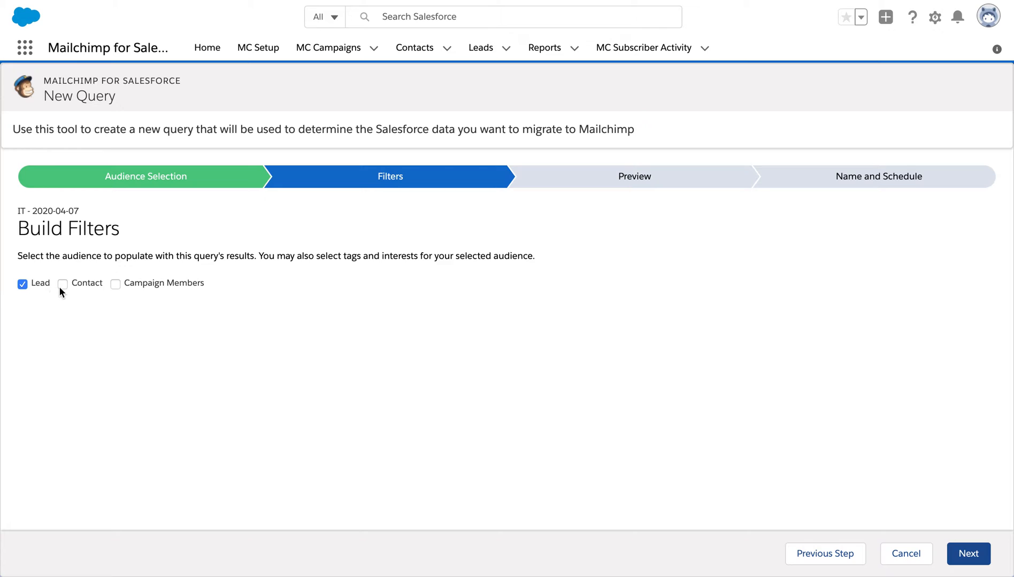
pyautogui.click(22, 283)
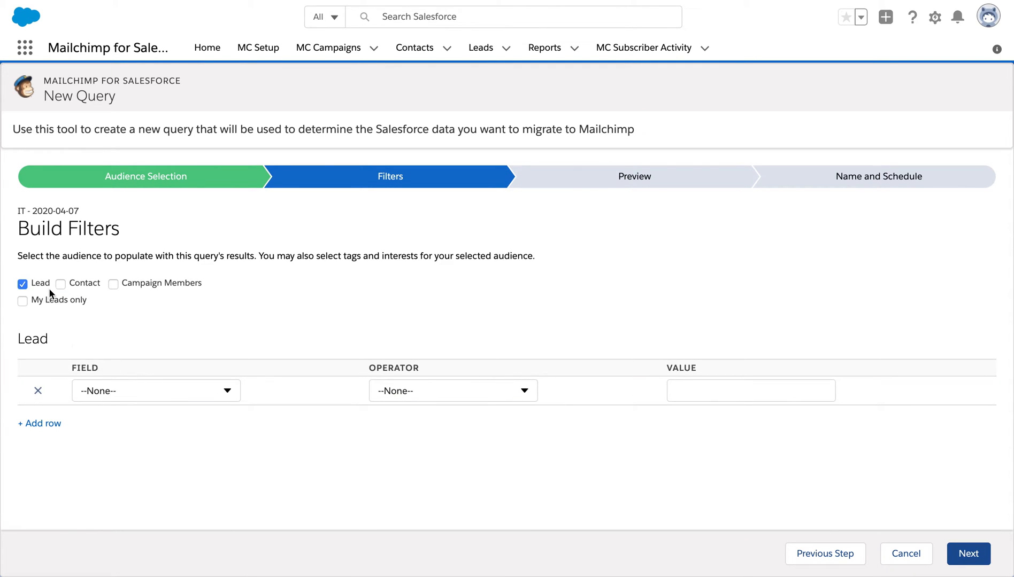
pyautogui.click(60, 283)
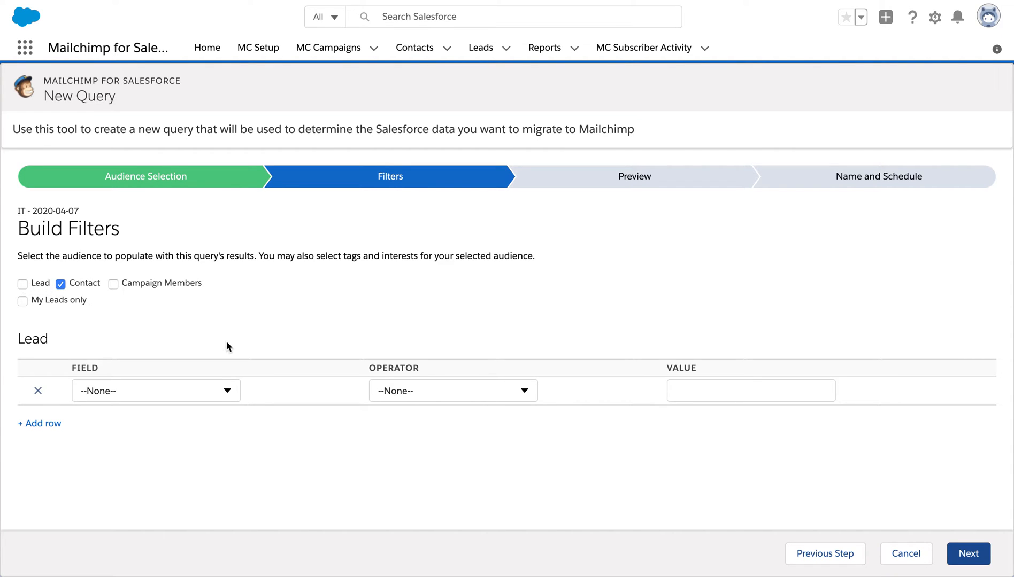
pyautogui.click(156, 390)
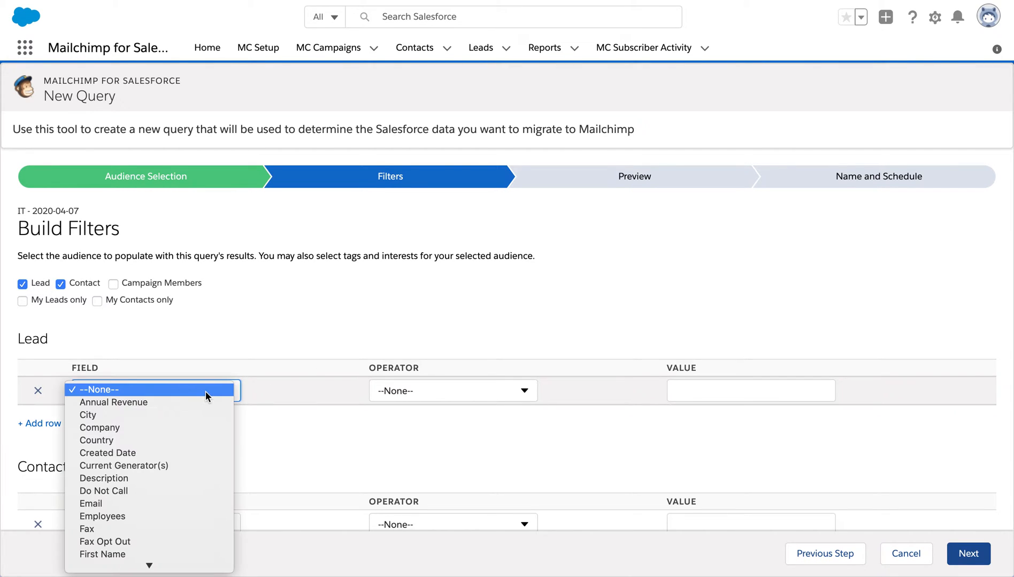
pyautogui.click(22, 284)
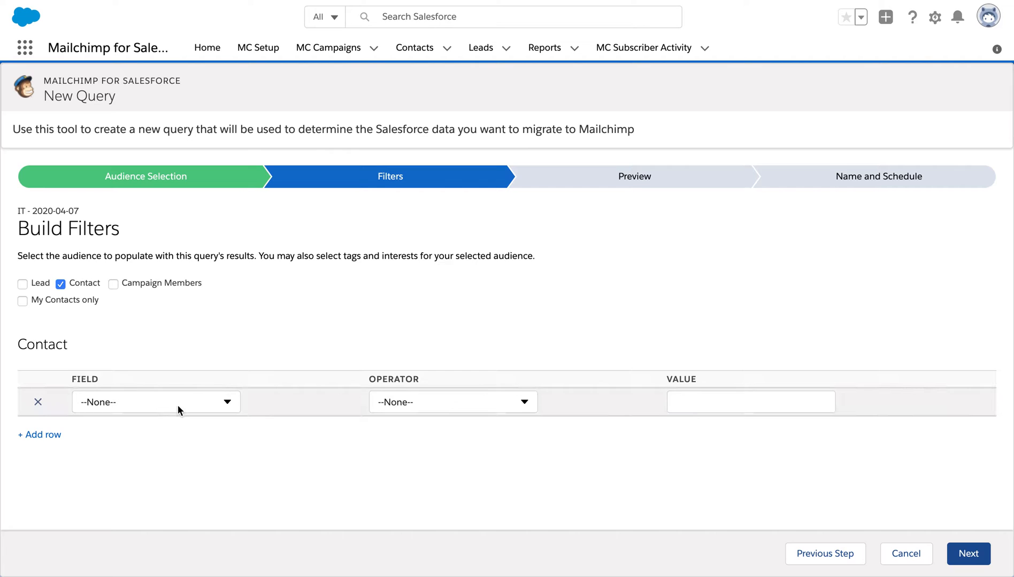
pyautogui.click(155, 401)
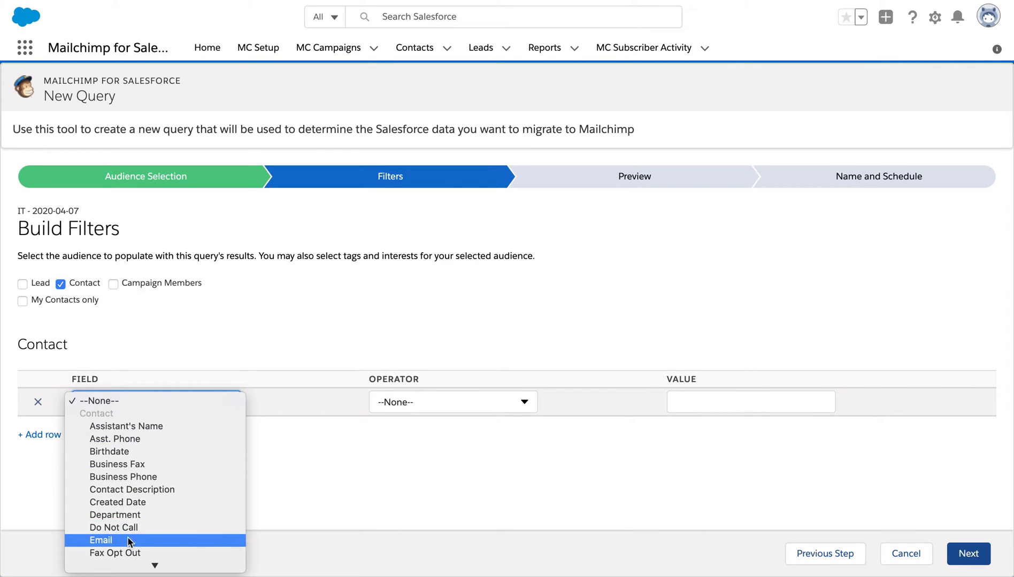
pyautogui.click(101, 540)
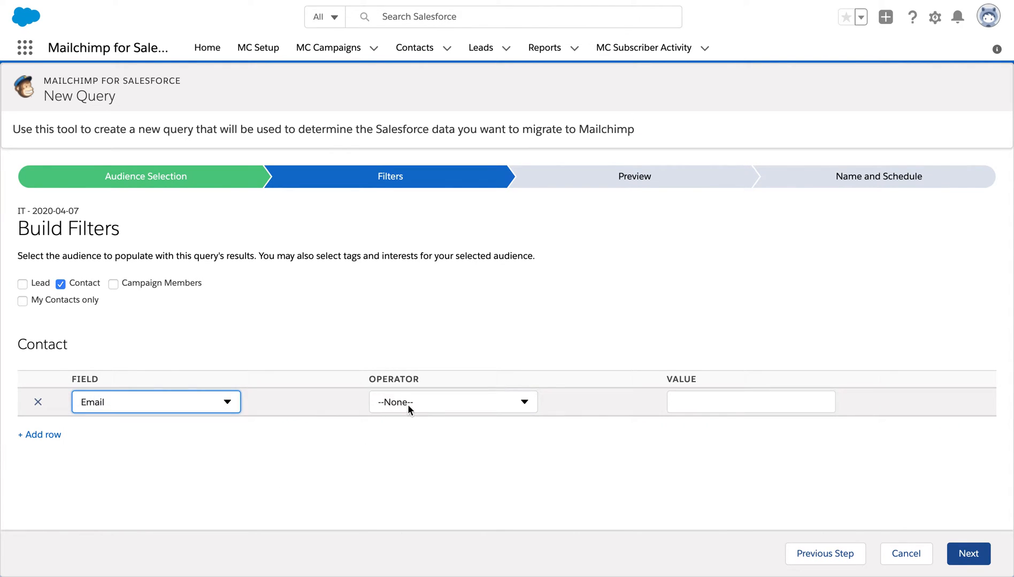
pyautogui.click(452, 401)
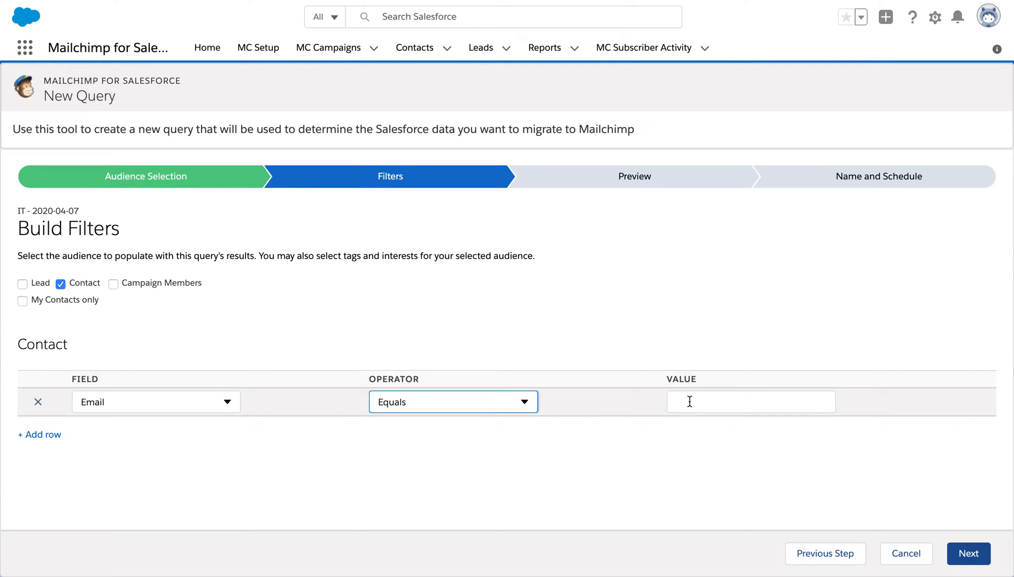
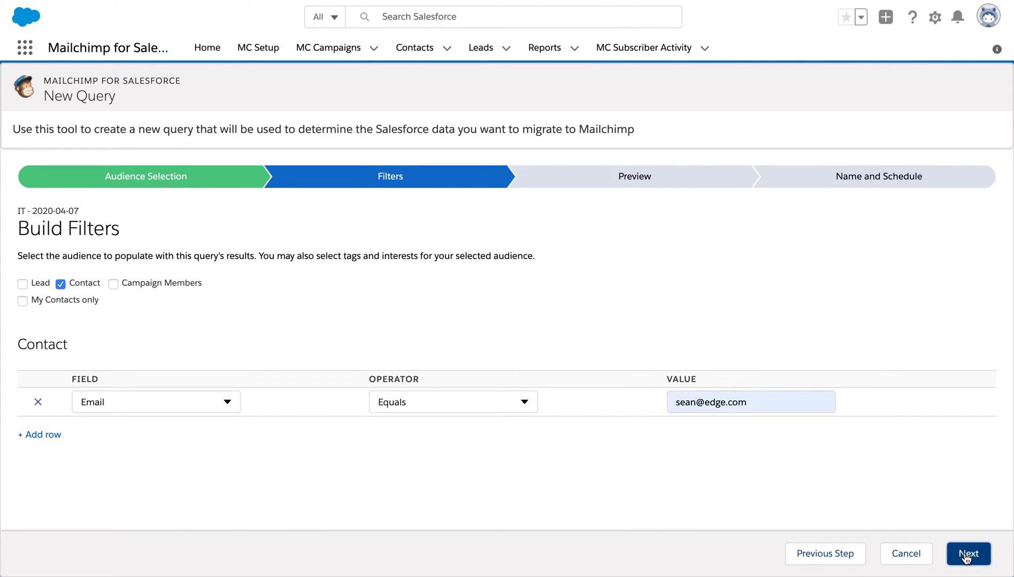
# Step: Save the query under its default name IT - 2020-04-07 and run it
pyautogui.click(967, 554)
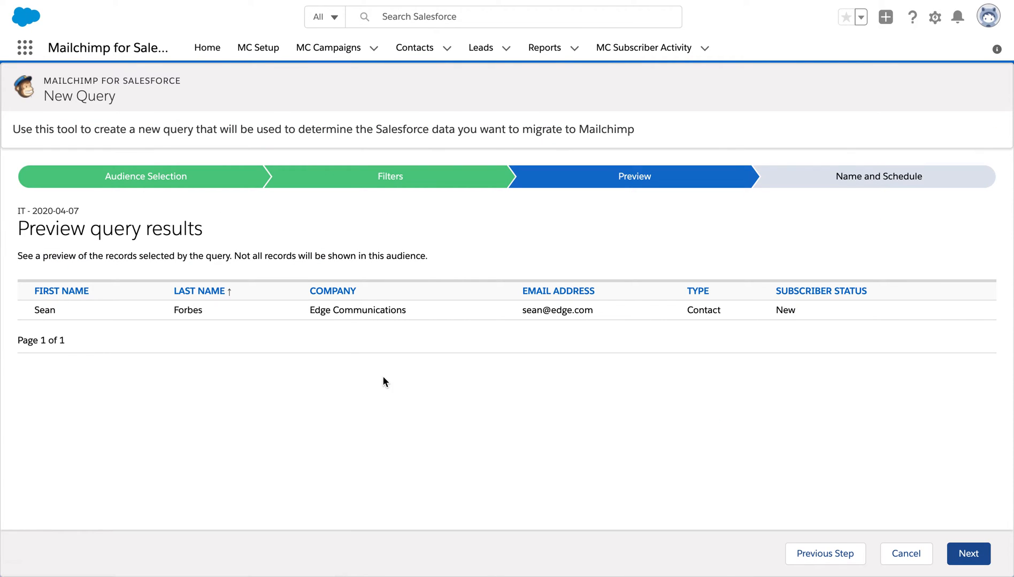
pyautogui.moveTo(968, 554)
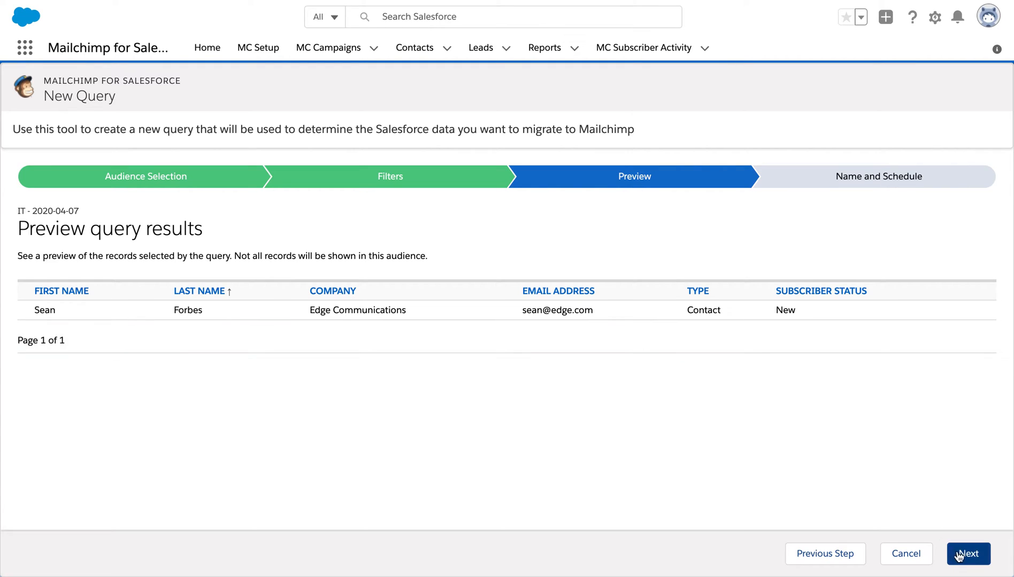
pyautogui.click(967, 554)
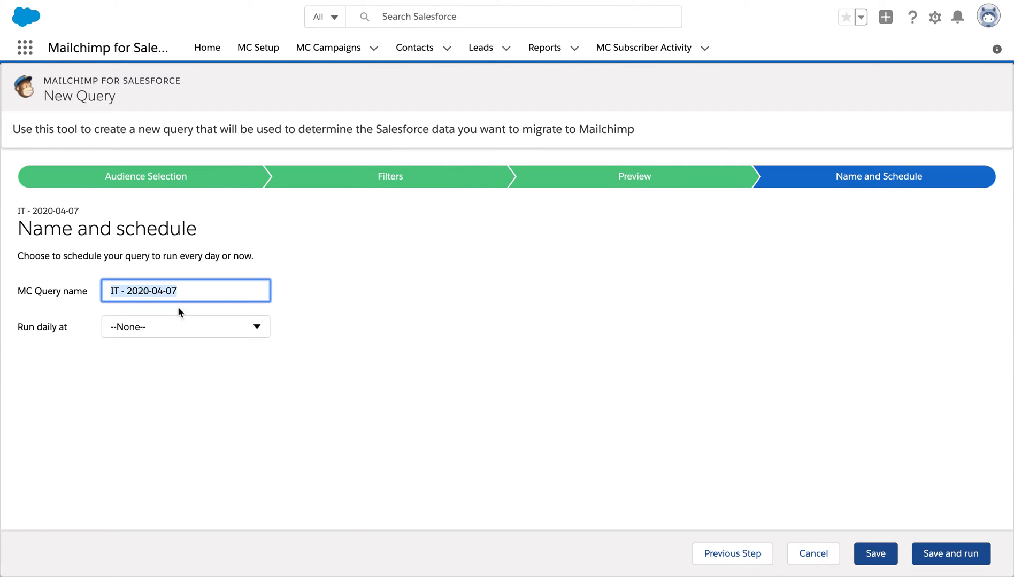
pyautogui.click(185, 327)
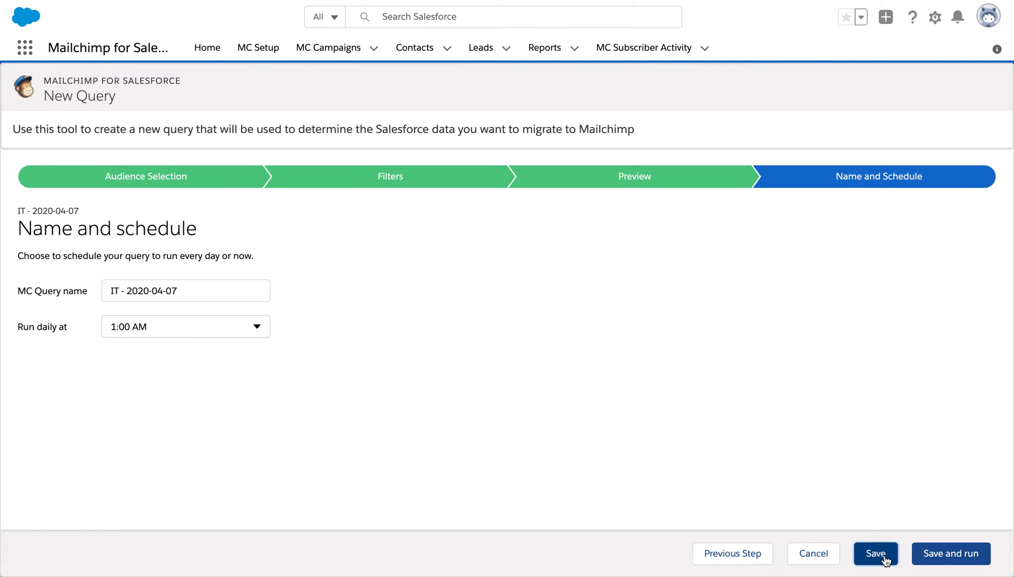
pyautogui.click(875, 554)
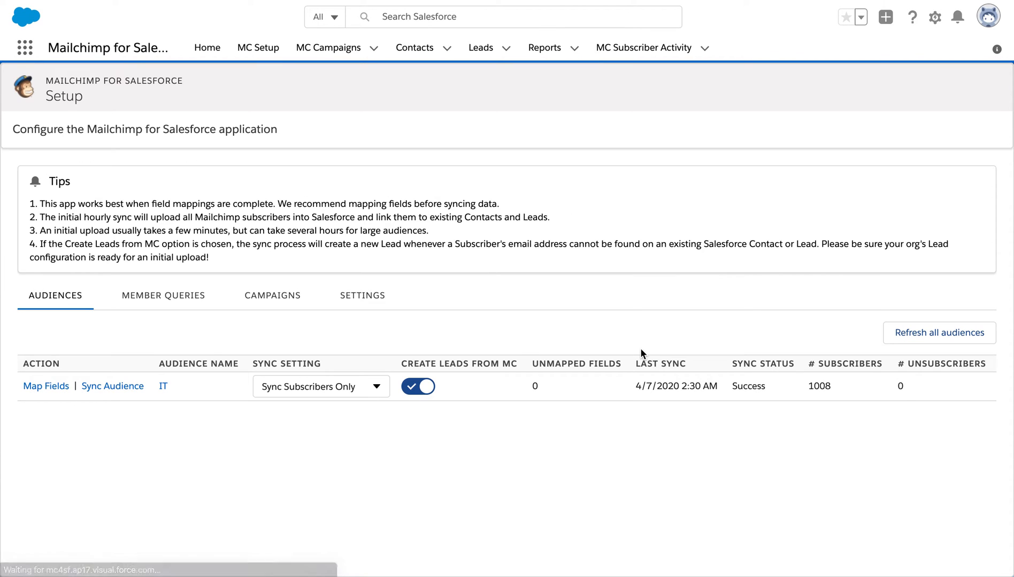
pyautogui.moveTo(213, 323)
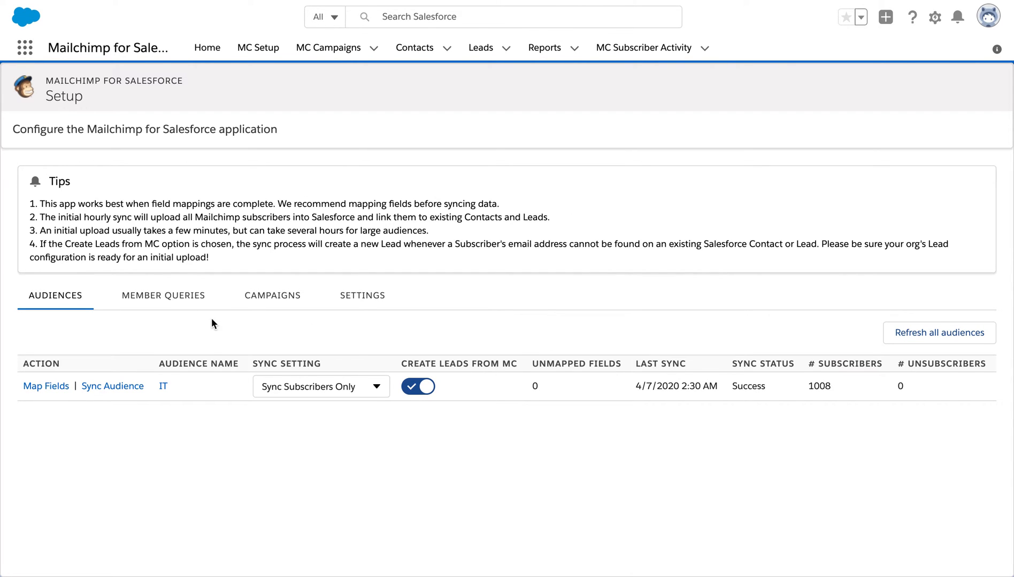
pyautogui.click(163, 295)
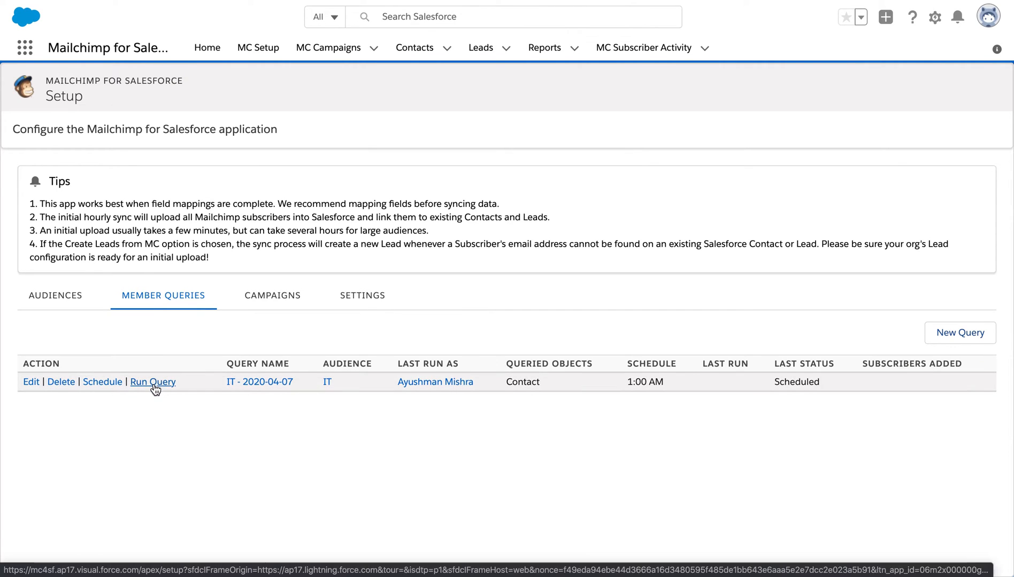
pyautogui.click(152, 382)
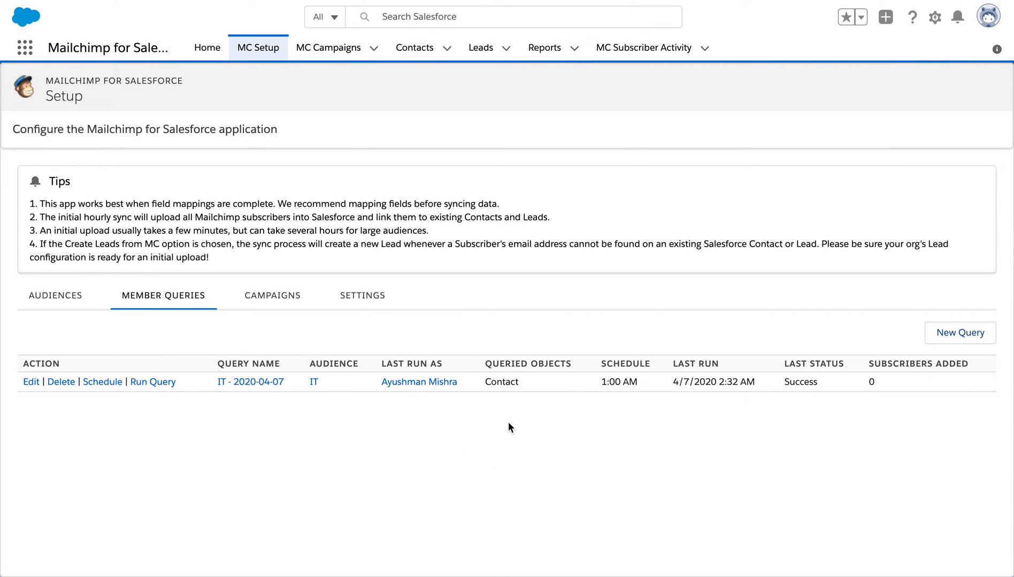
# Step: Open the IT audience's contacts and choose to add a single subscriber
pyautogui.click(313, 382)
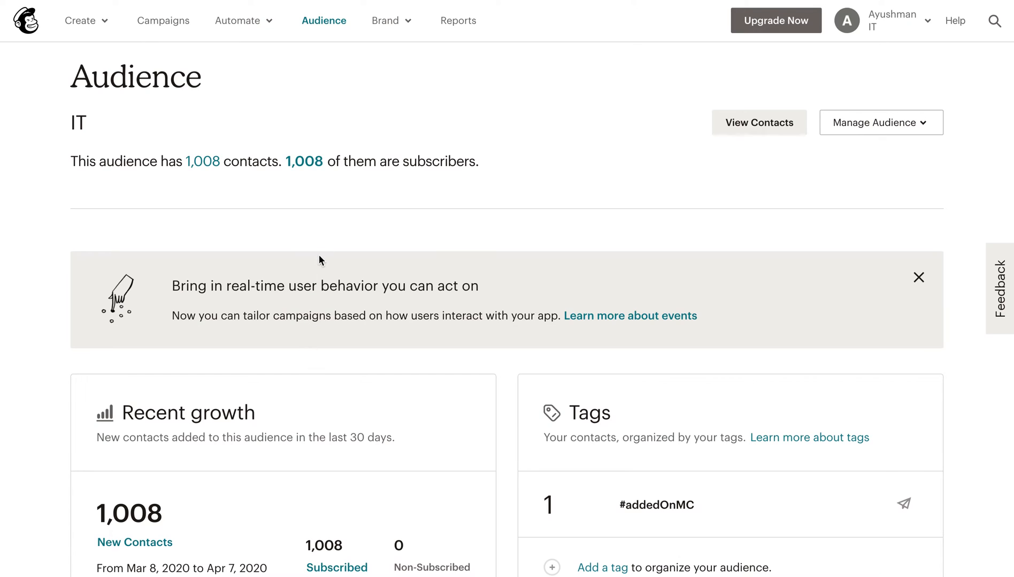
pyautogui.scroll(-3)
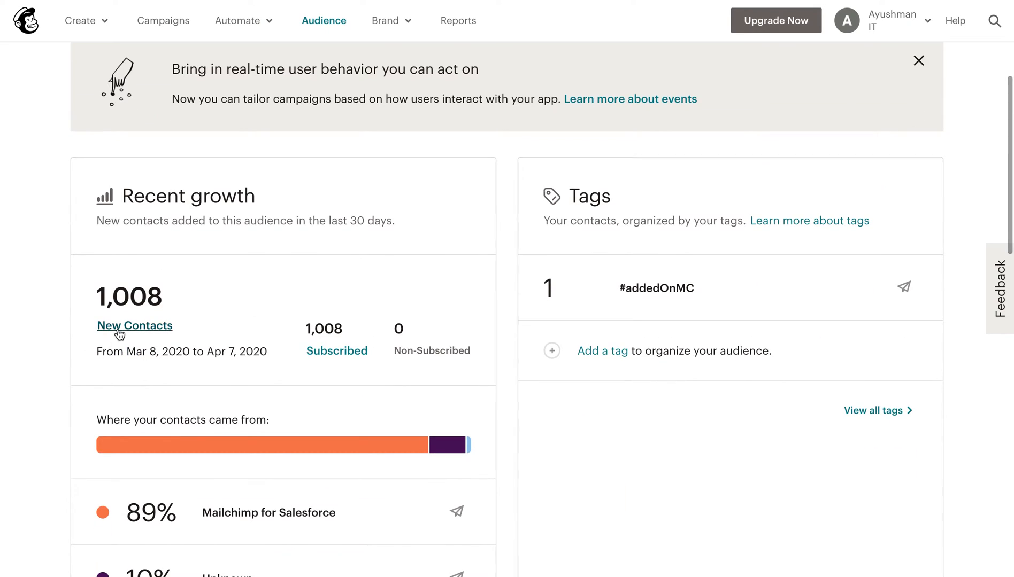
pyautogui.click(135, 326)
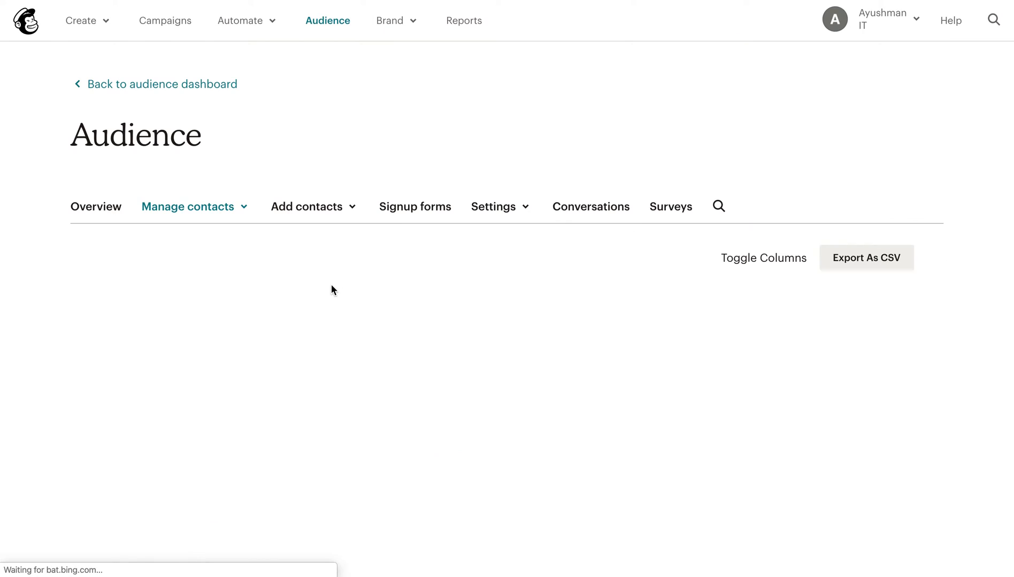
pyautogui.click(307, 206)
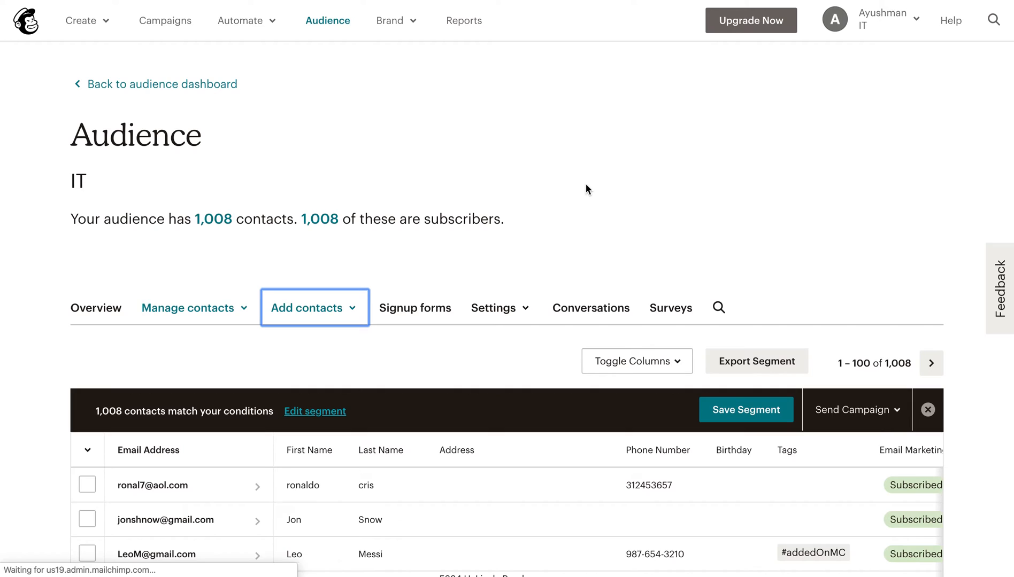
pyautogui.click(307, 308)
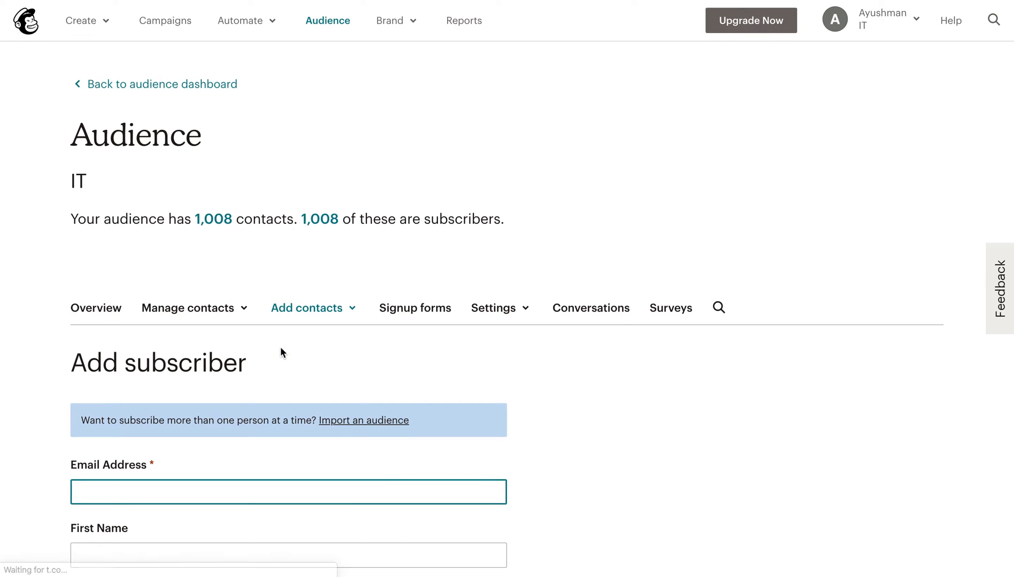
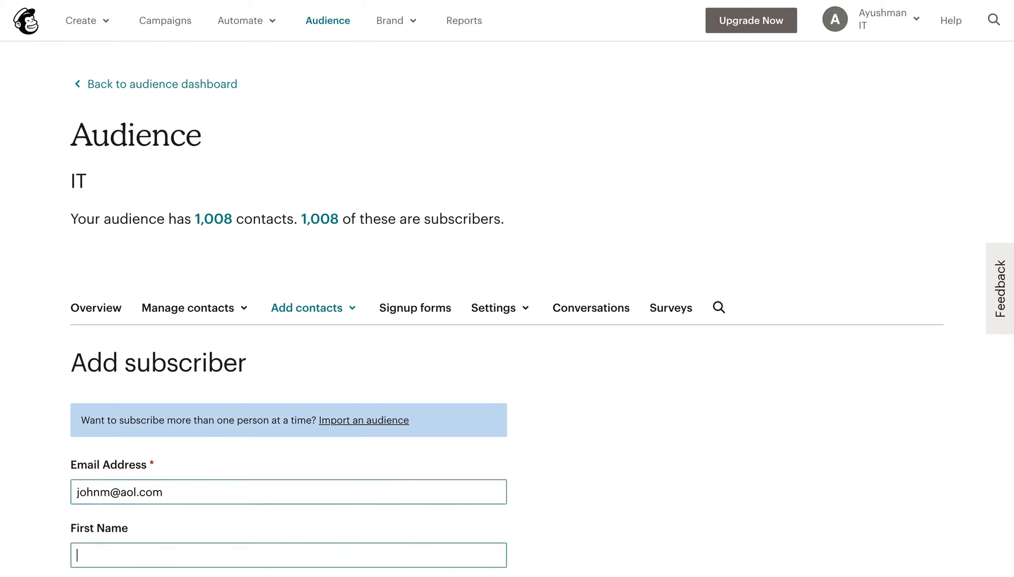
pyautogui.write('john')
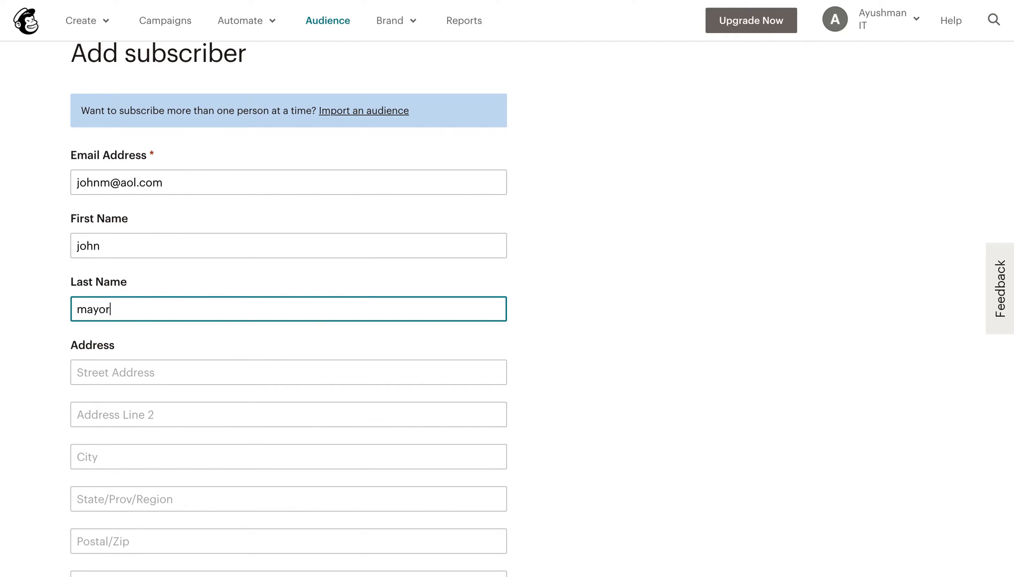
pyautogui.scroll(-3)
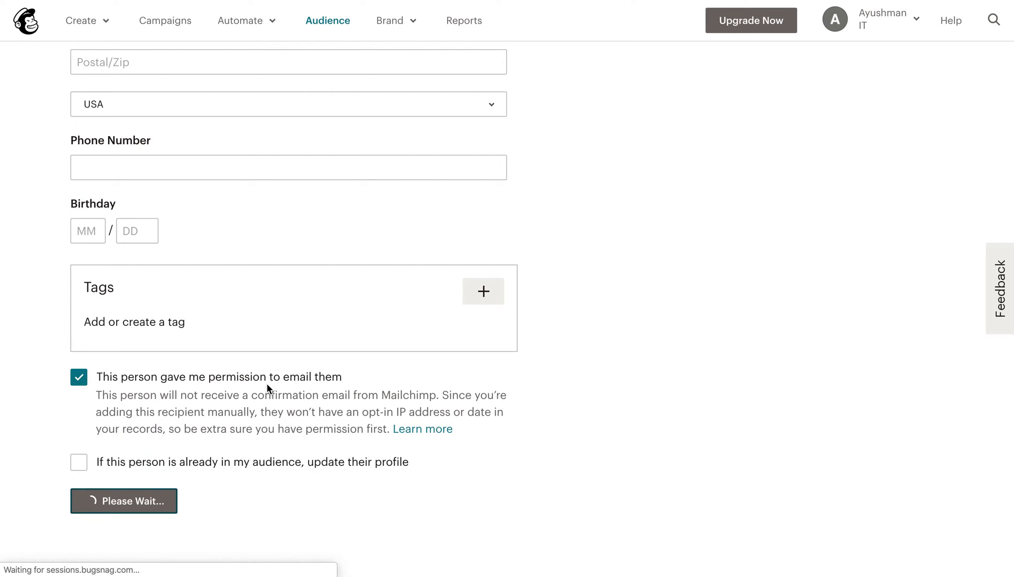
pyautogui.click(123, 501)
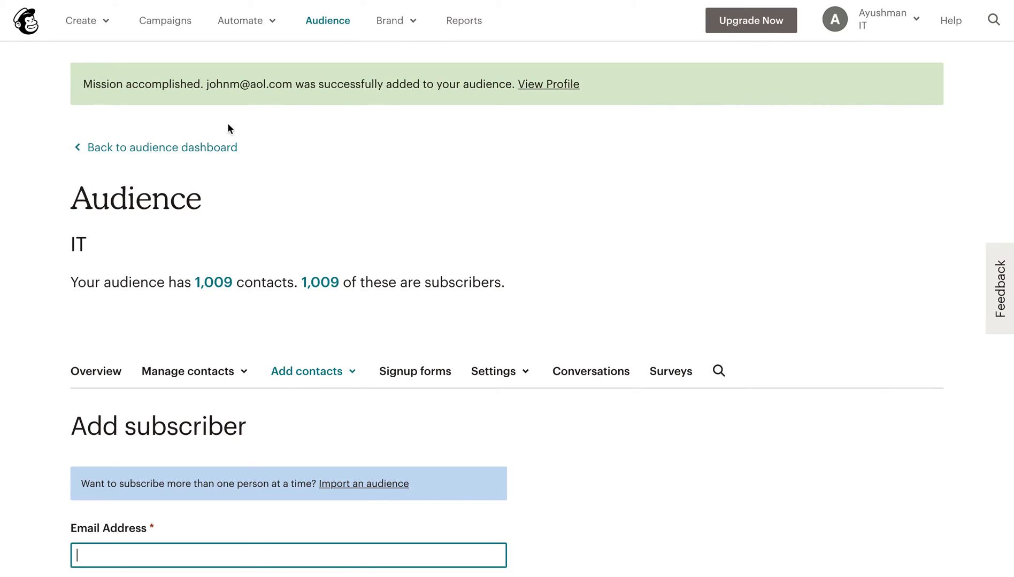
pyautogui.click(548, 84)
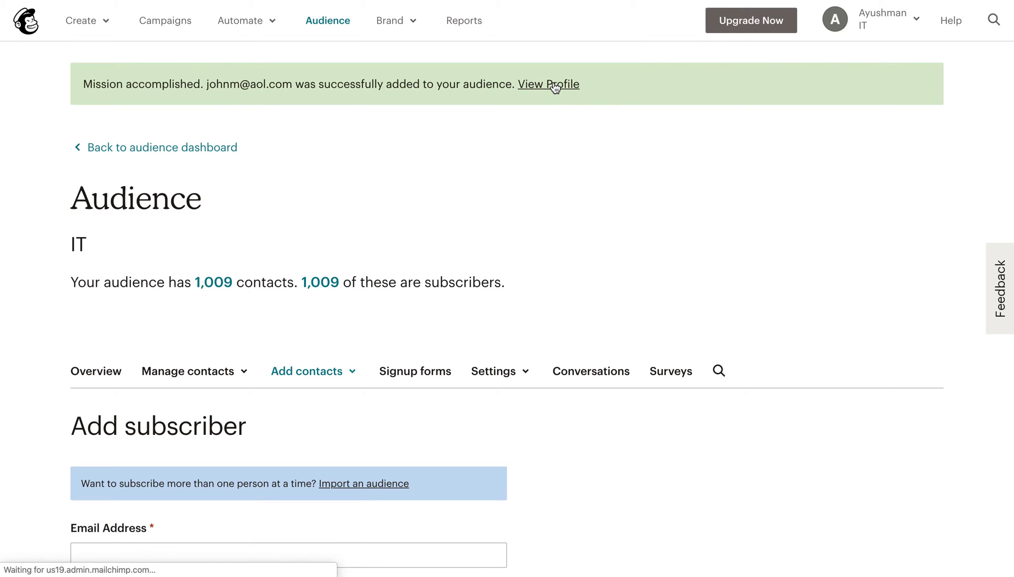
# Step: Return to Mailchimp for Salesforce setup and show the synced Audiences list
pyautogui.click(547, 84)
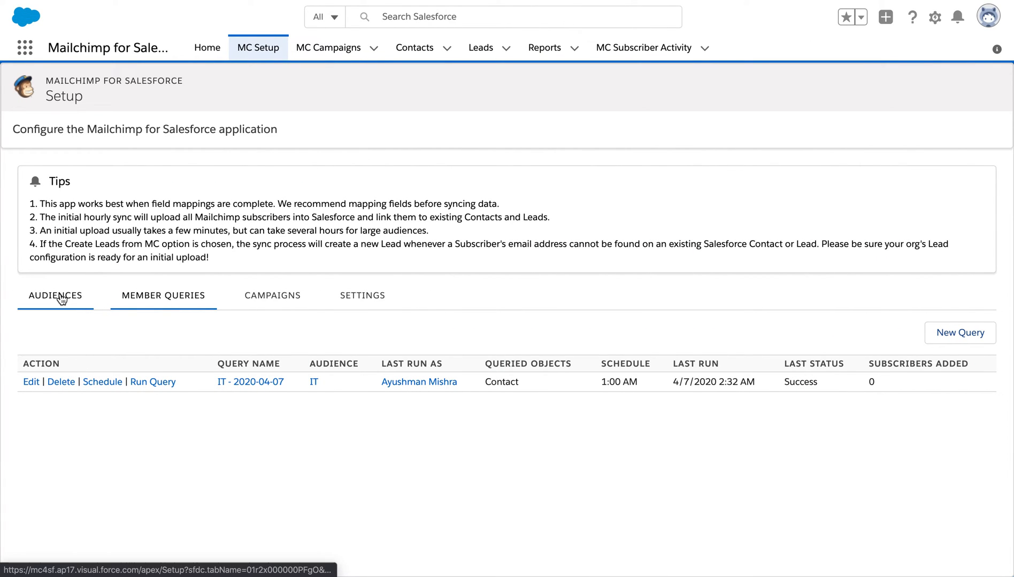
pyautogui.click(56, 296)
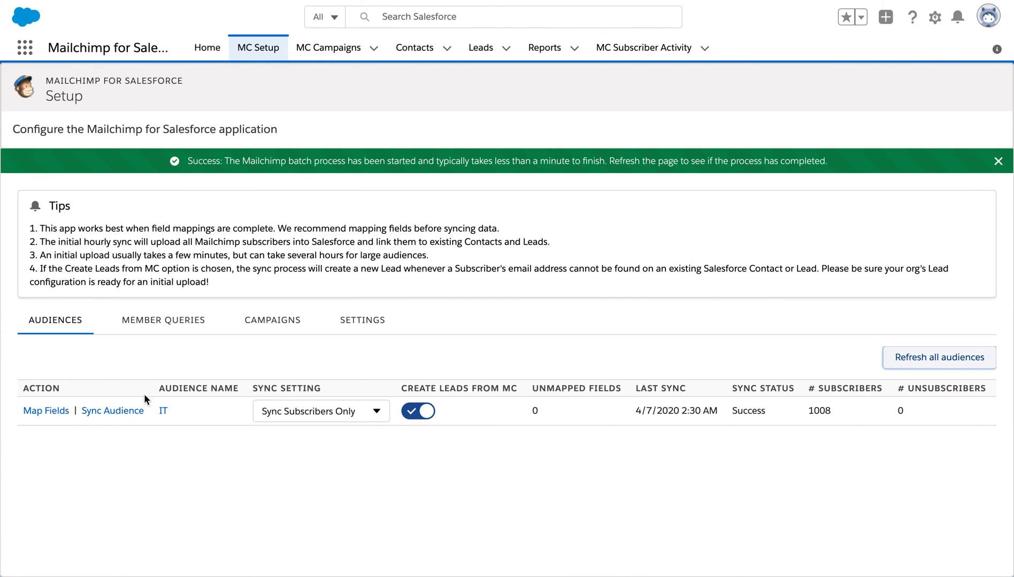
pyautogui.moveTo(112, 410)
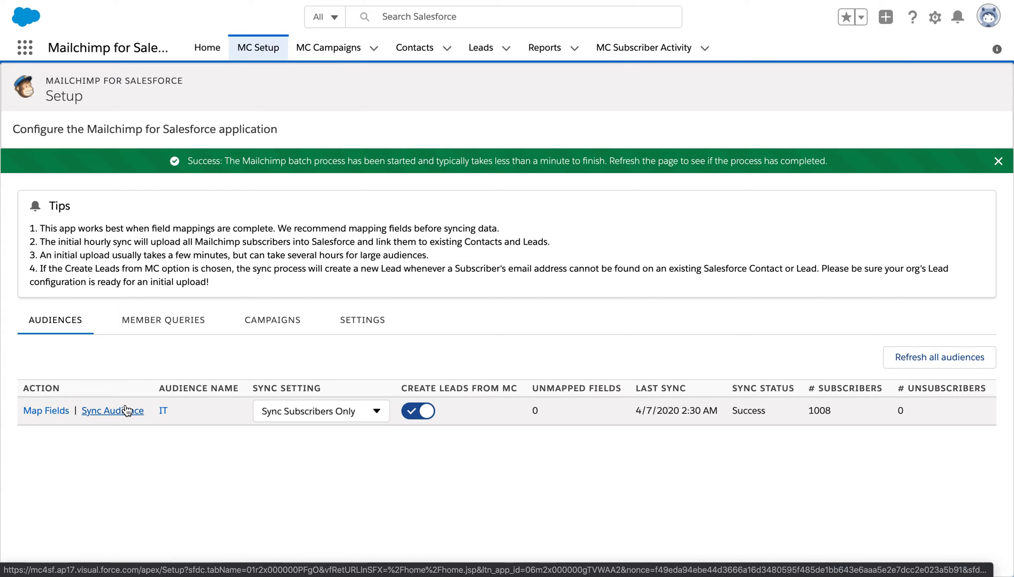
pyautogui.moveTo(482, 199)
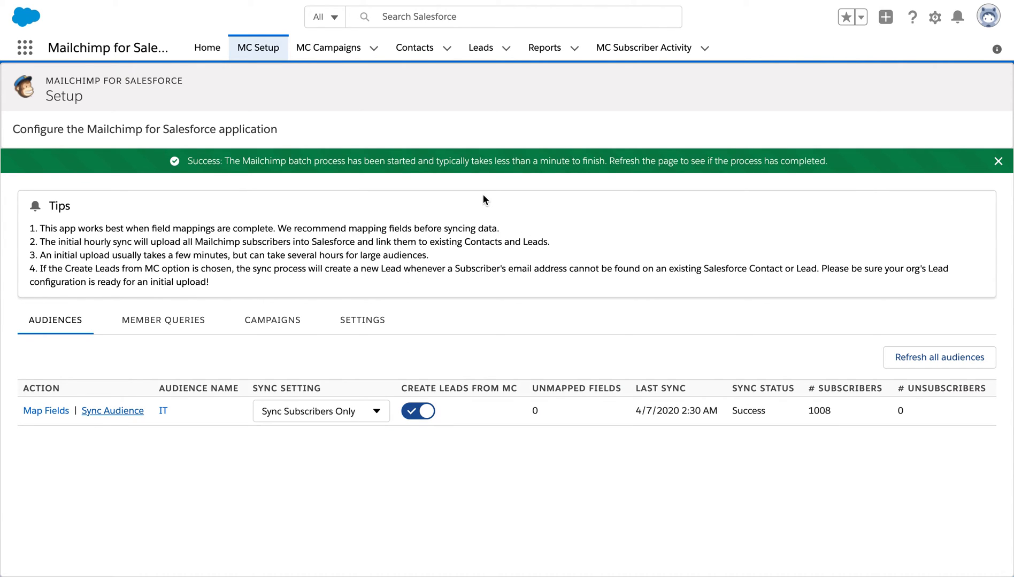
pyautogui.moveTo(610, 186)
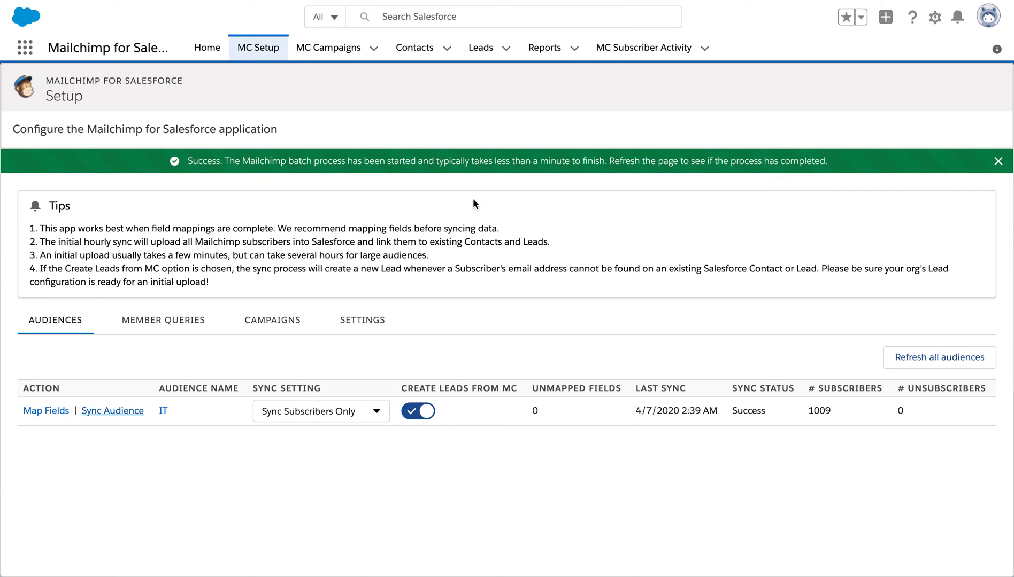
pyautogui.click(207, 47)
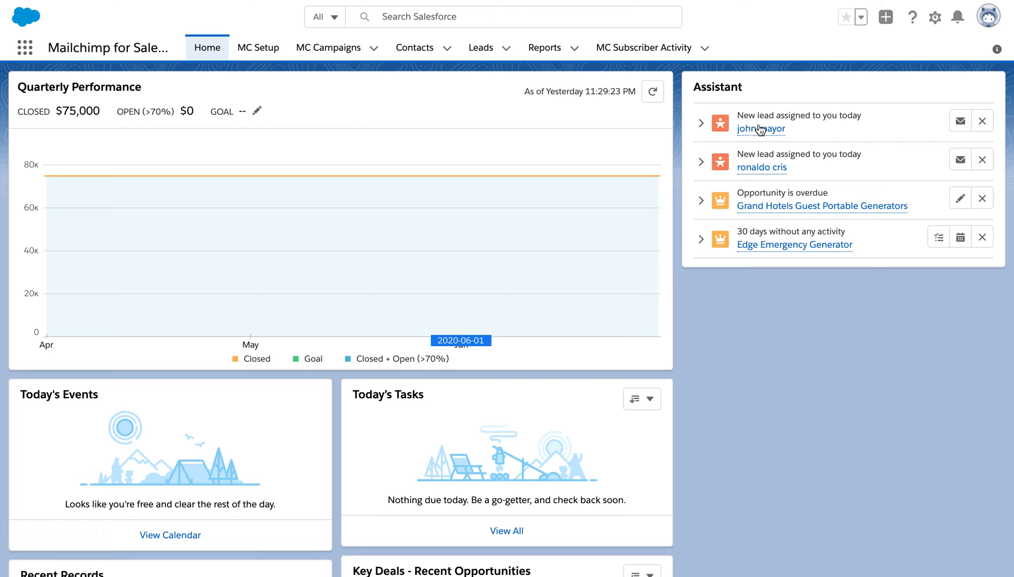
pyautogui.click(480, 47)
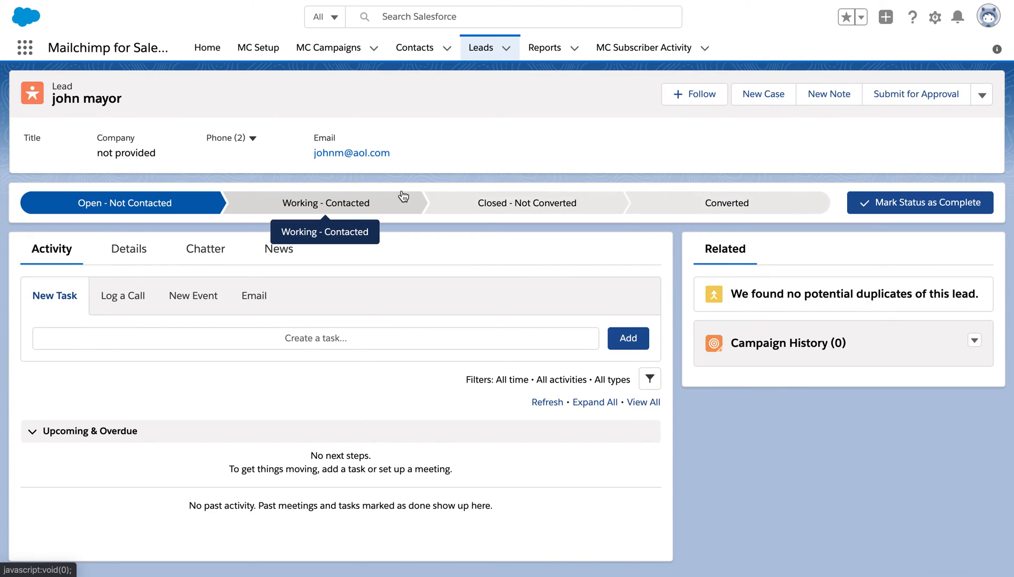
pyautogui.moveTo(343, 322)
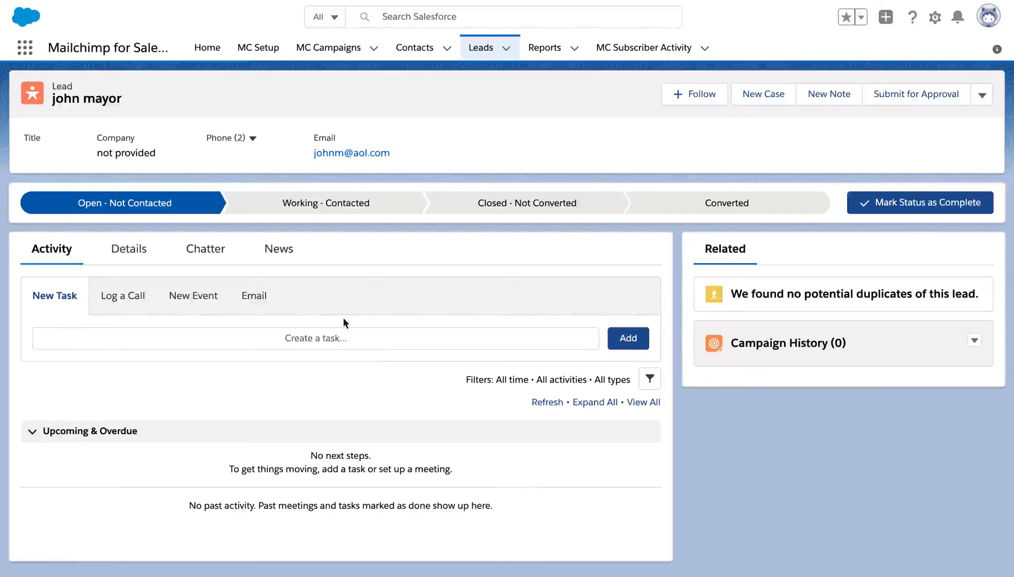
pyautogui.click(328, 47)
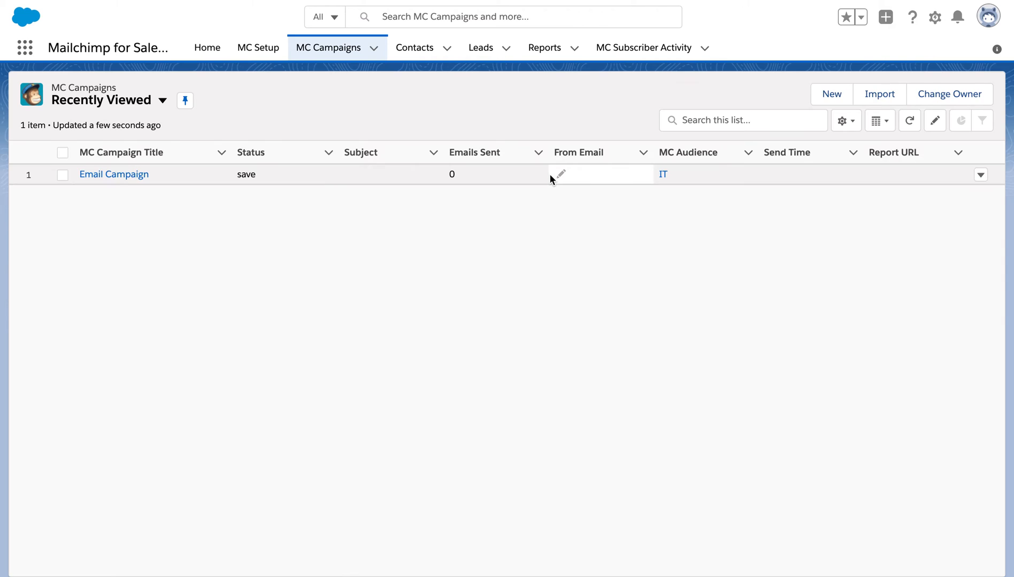
pyautogui.moveTo(834, 113)
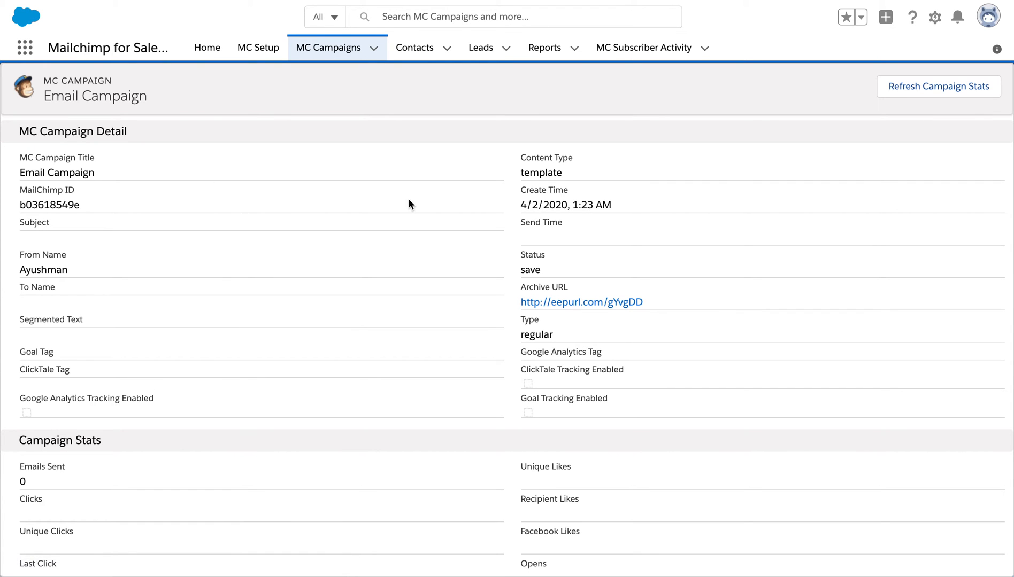
# Step: Scroll through the Email Campaign record's details, stats and tracking options
pyautogui.scroll(-3)
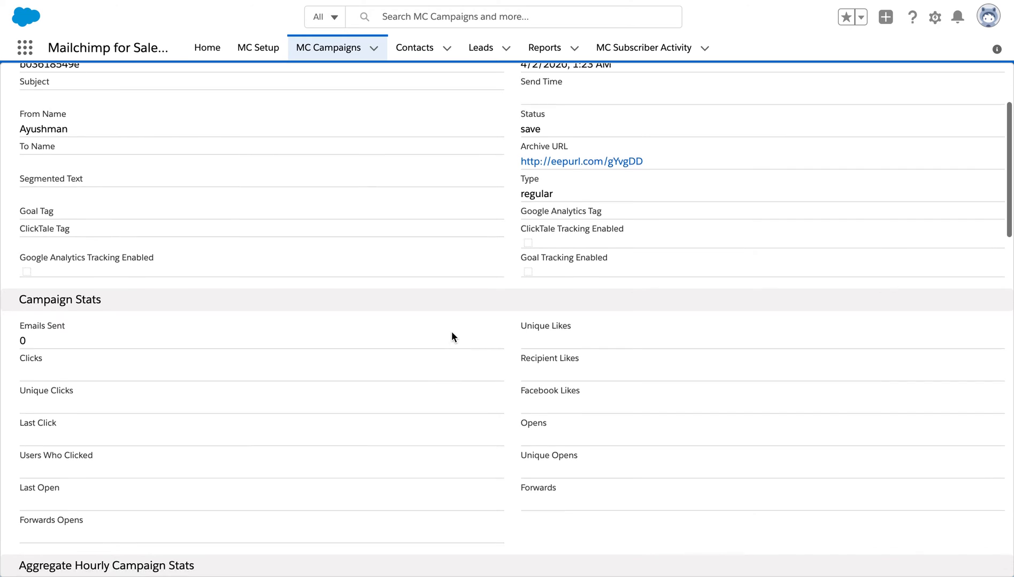
pyautogui.scroll(-3)
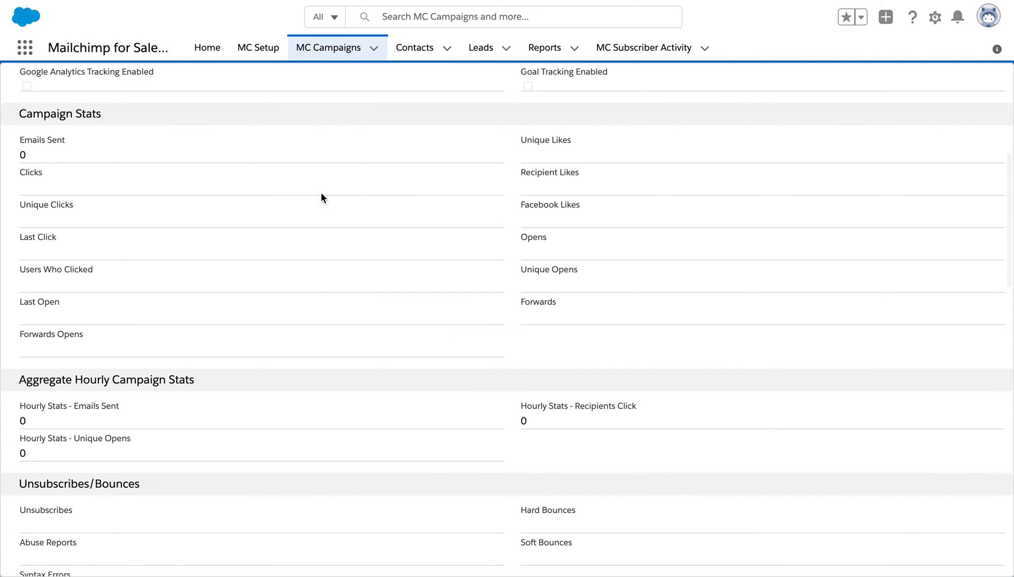
pyautogui.scroll(-3)
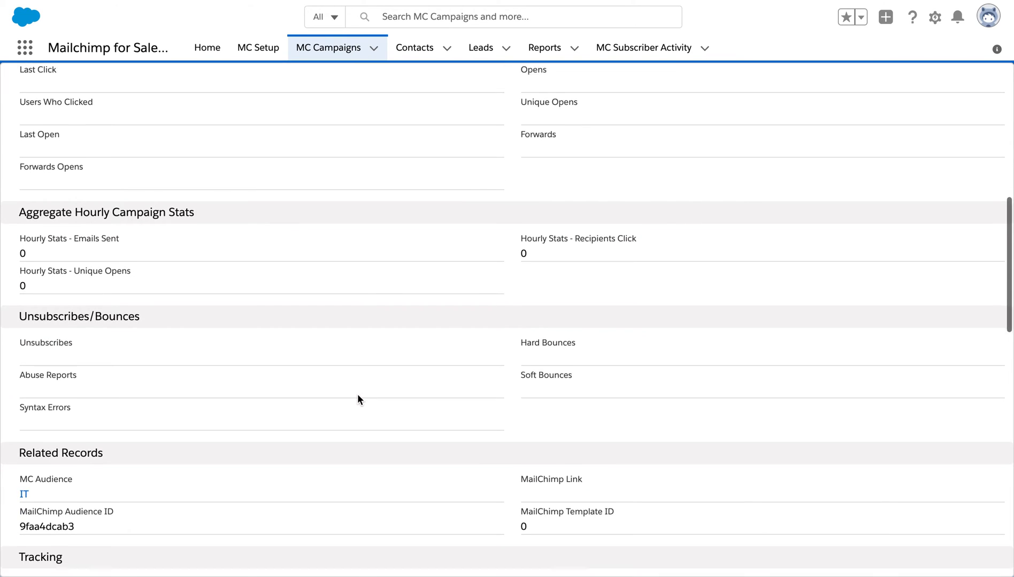
pyautogui.scroll(-3)
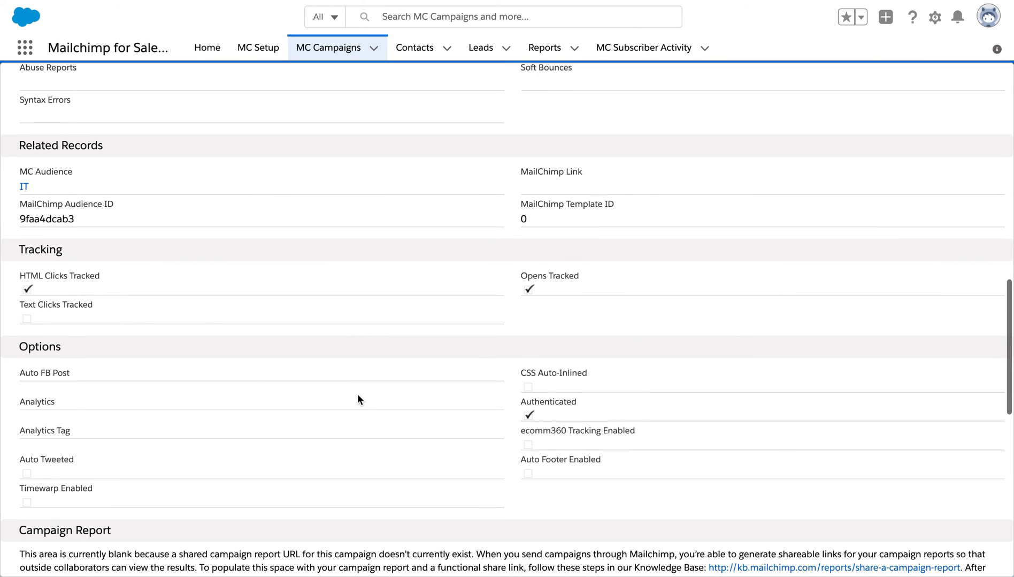
pyautogui.scroll(-3)
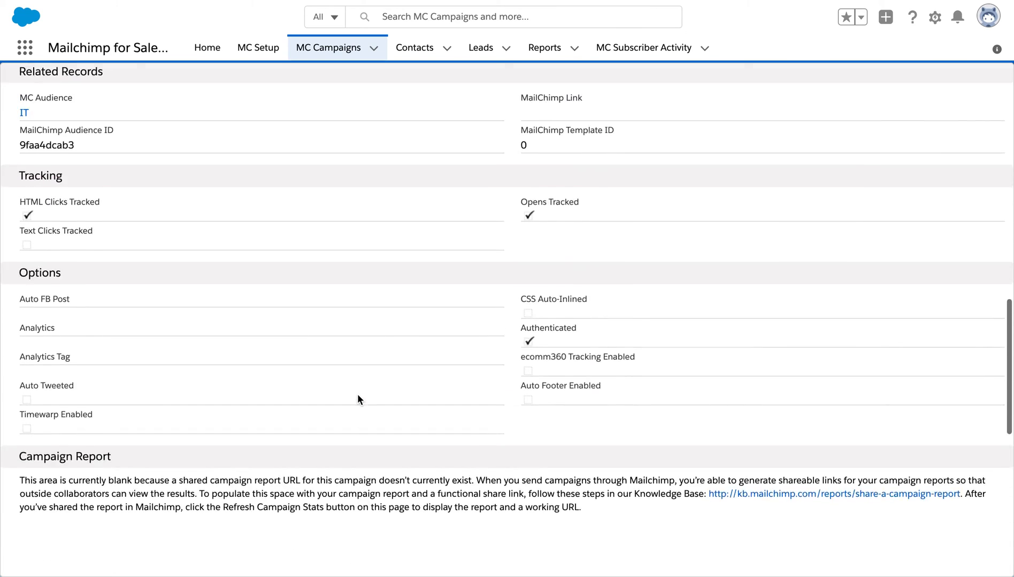
pyautogui.scroll(3)
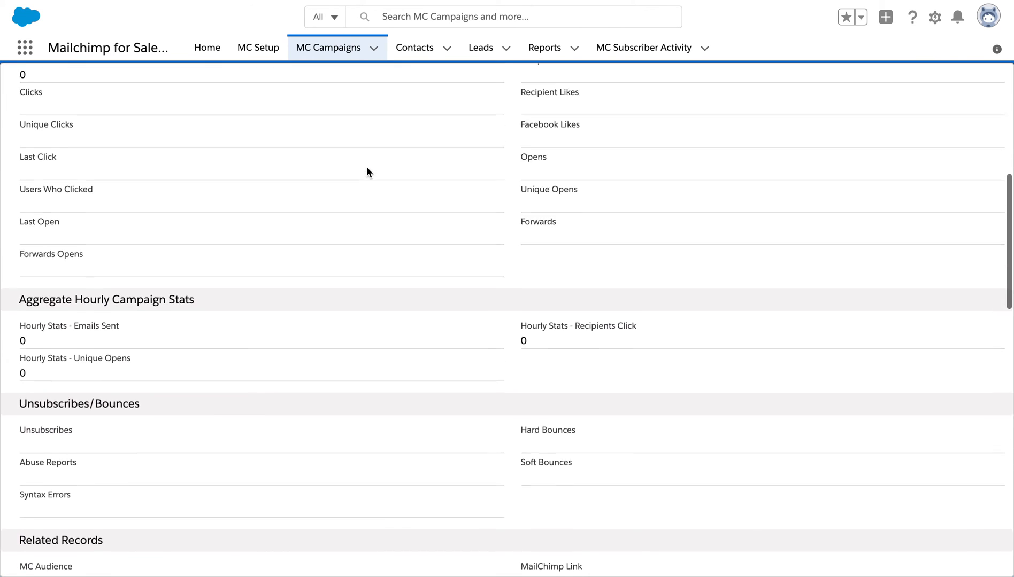
pyautogui.scroll(3)
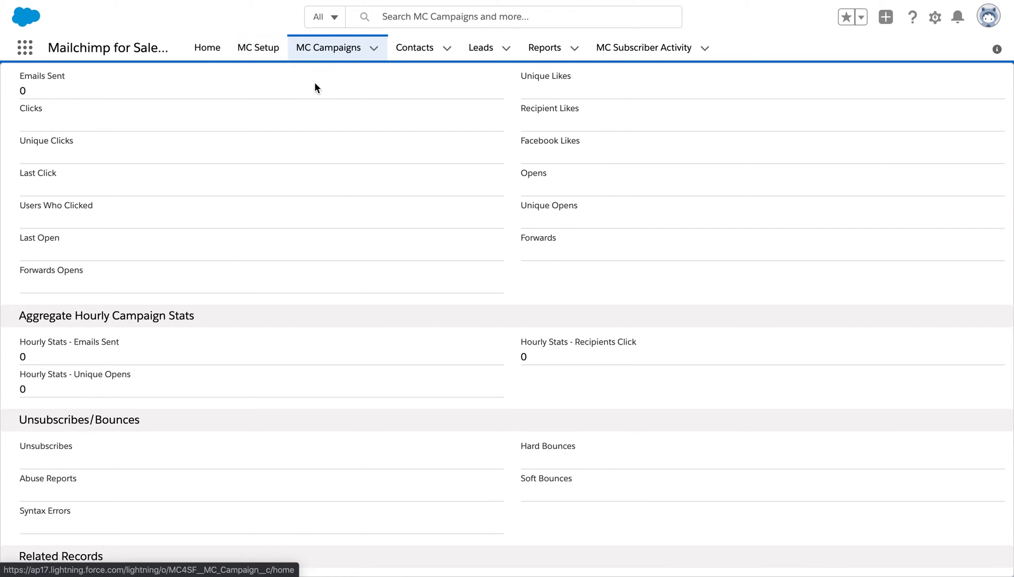
pyautogui.click(257, 47)
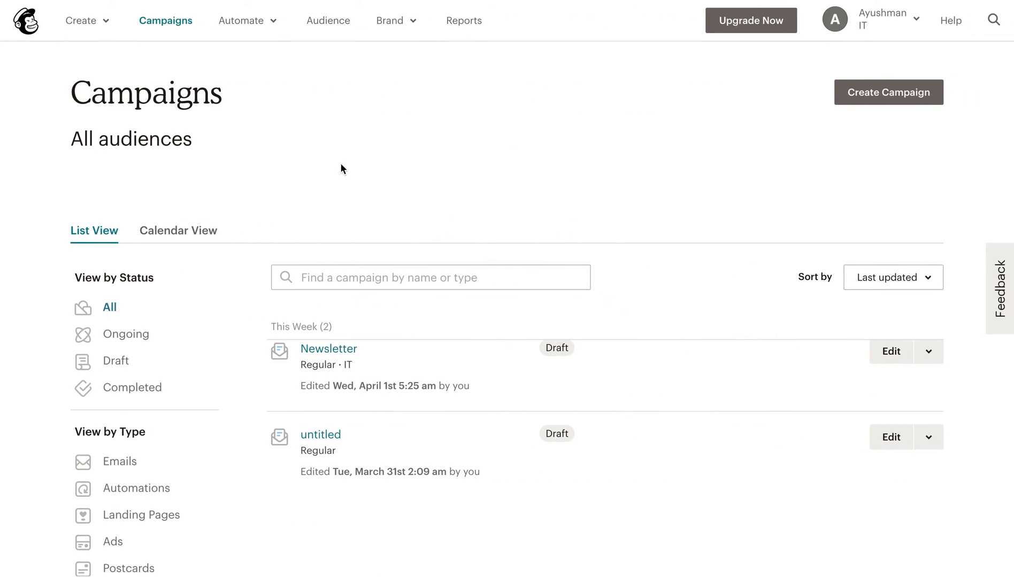
# Step: Create a new email campaign named 'Email 2'
pyautogui.click(887, 92)
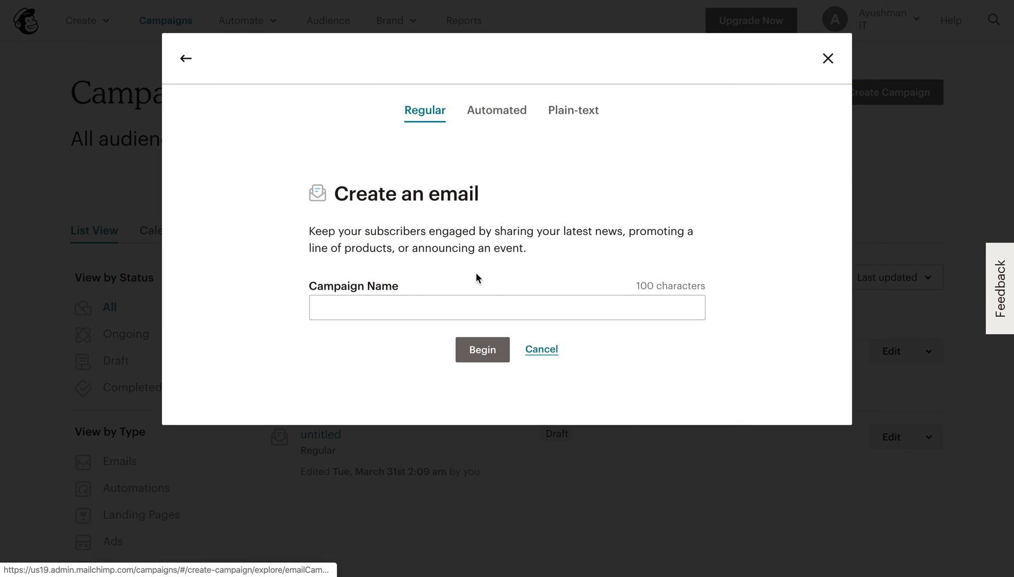
pyautogui.click(506, 306)
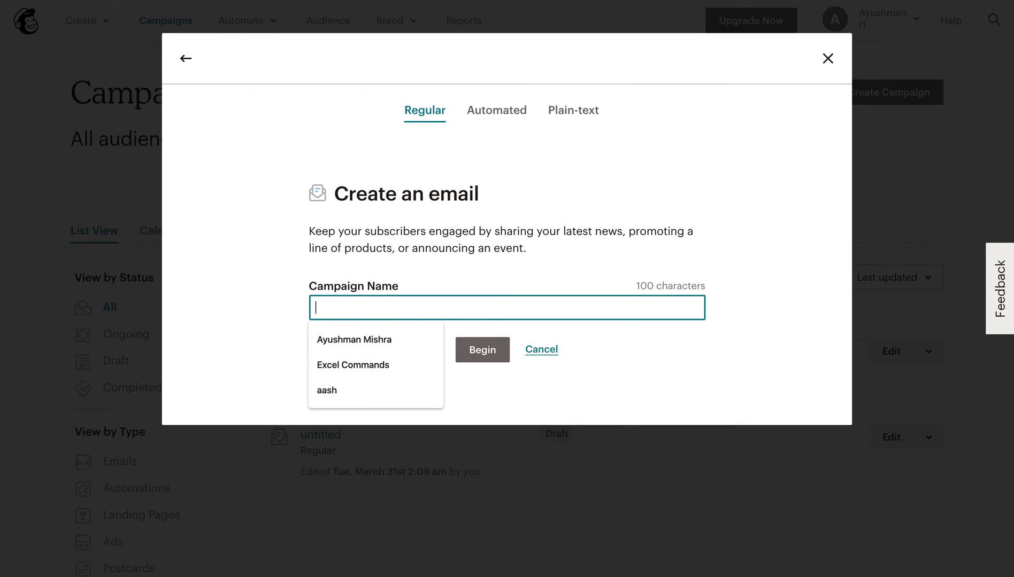
pyautogui.write('Email se')
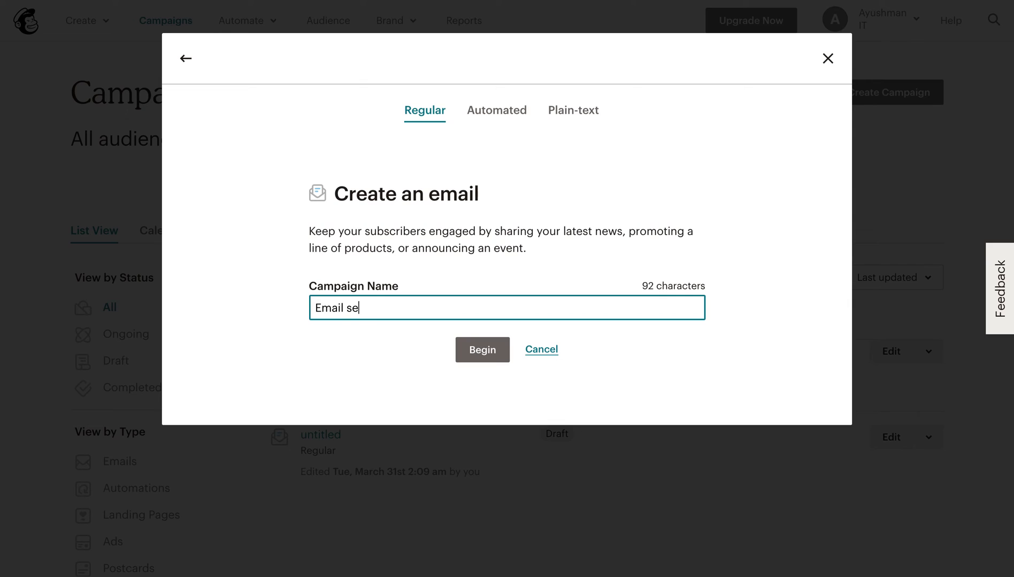
pyautogui.press('Backspace')
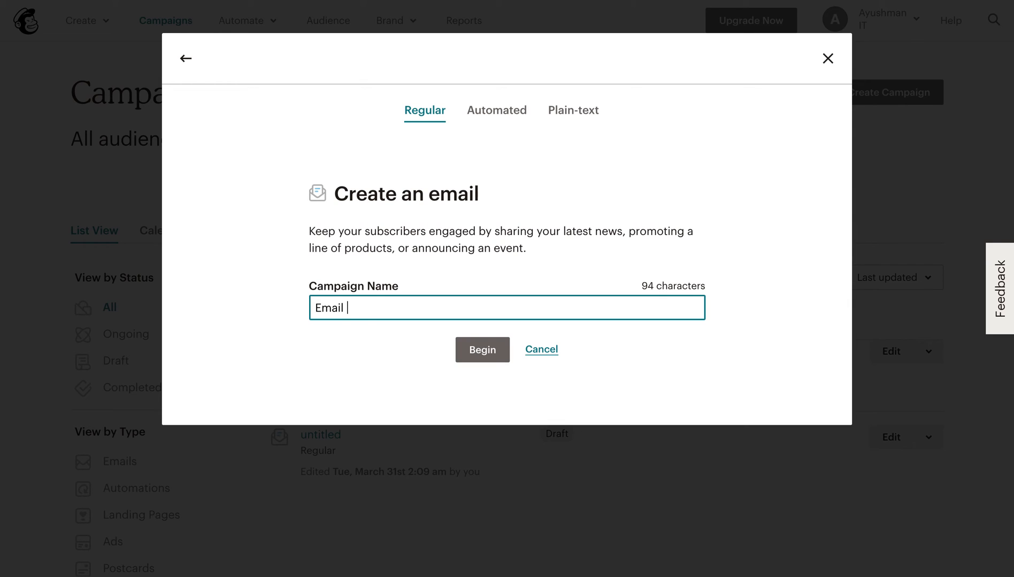
pyautogui.click(482, 350)
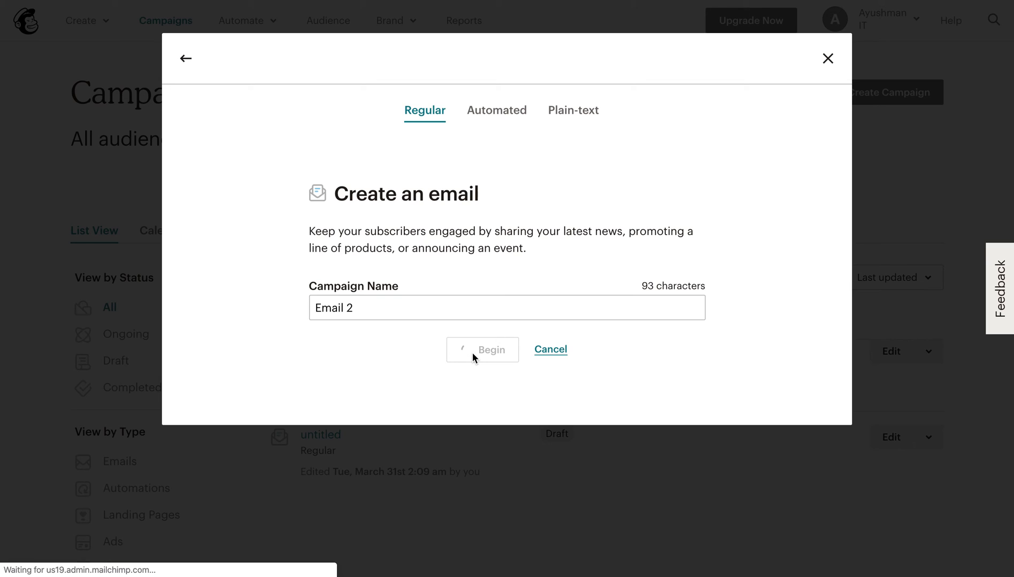
pyautogui.click(481, 350)
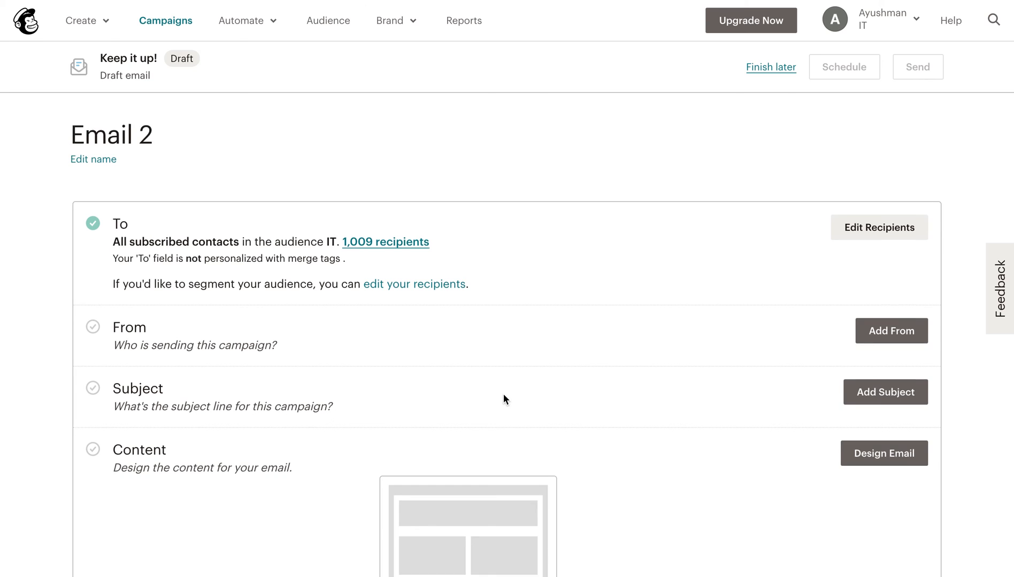
# Step: Skim the Email 2 setup page and save it as a draft to finish later
pyautogui.scroll(-3)
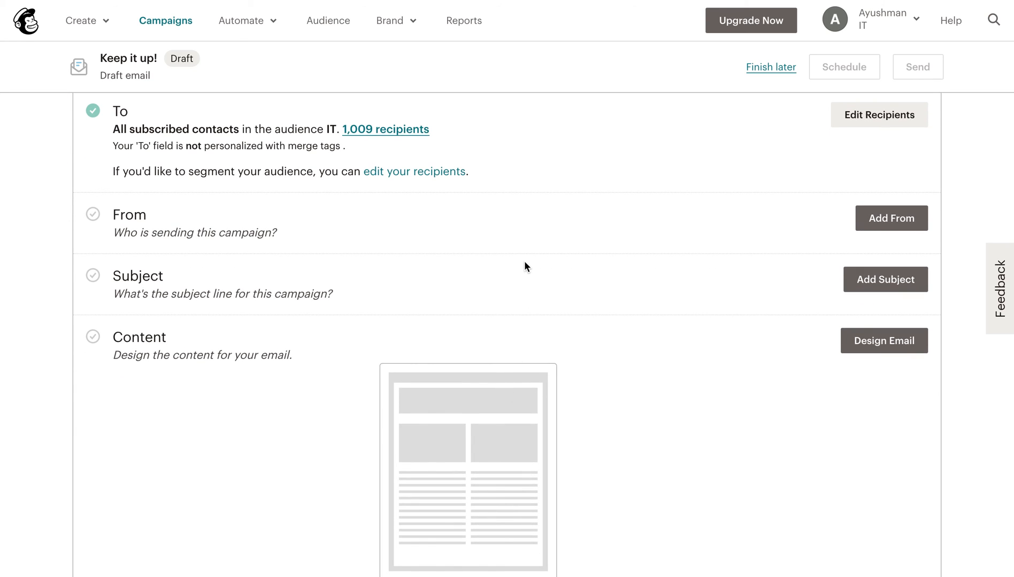
pyautogui.scroll(3)
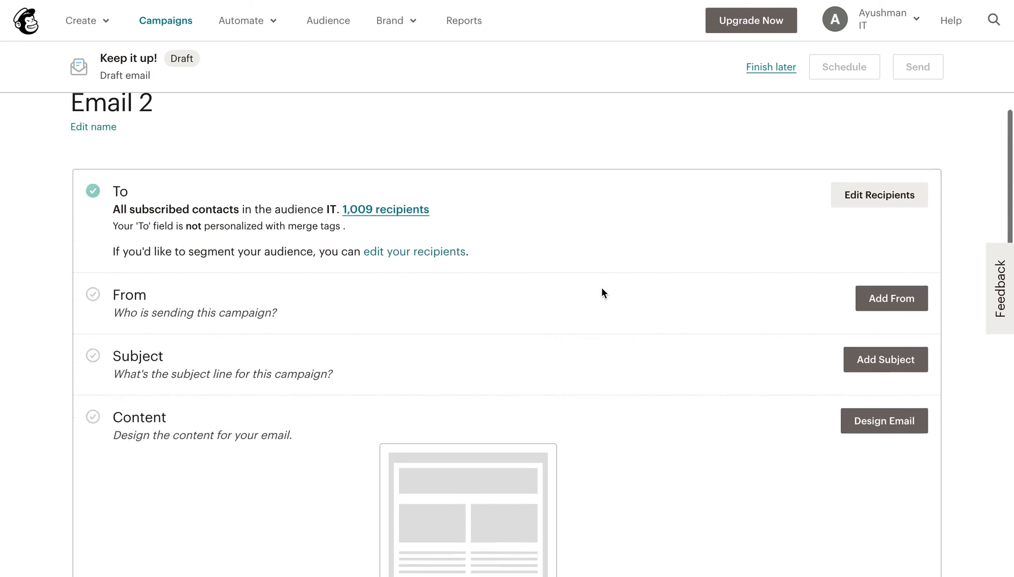
pyautogui.click(771, 66)
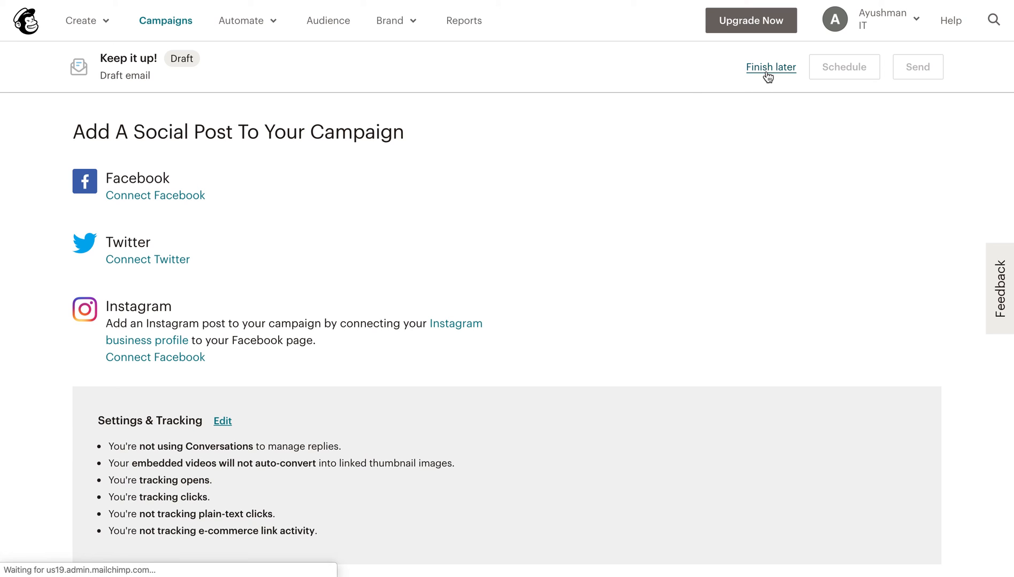
pyautogui.moveTo(456, 140)
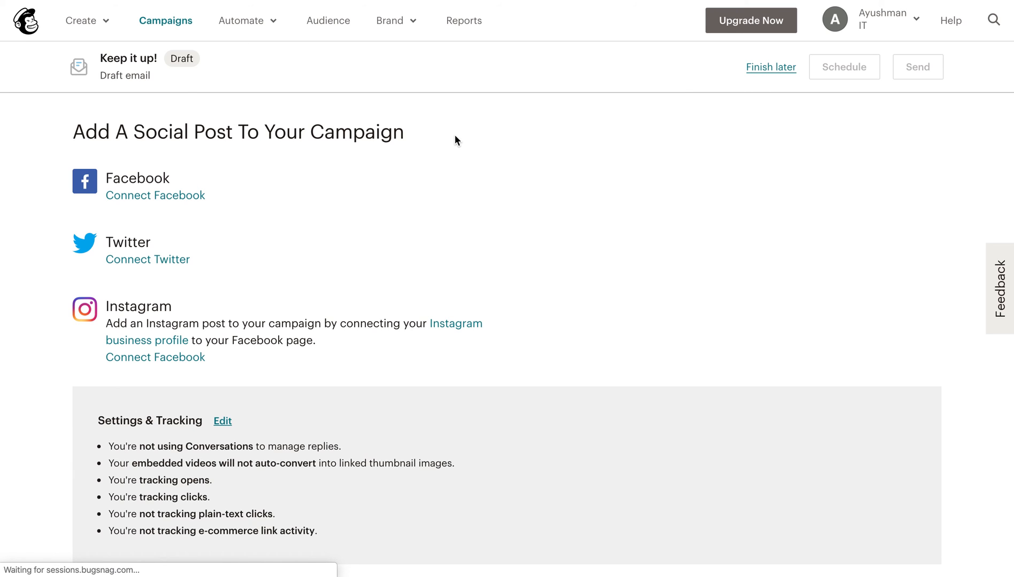
pyautogui.click(165, 20)
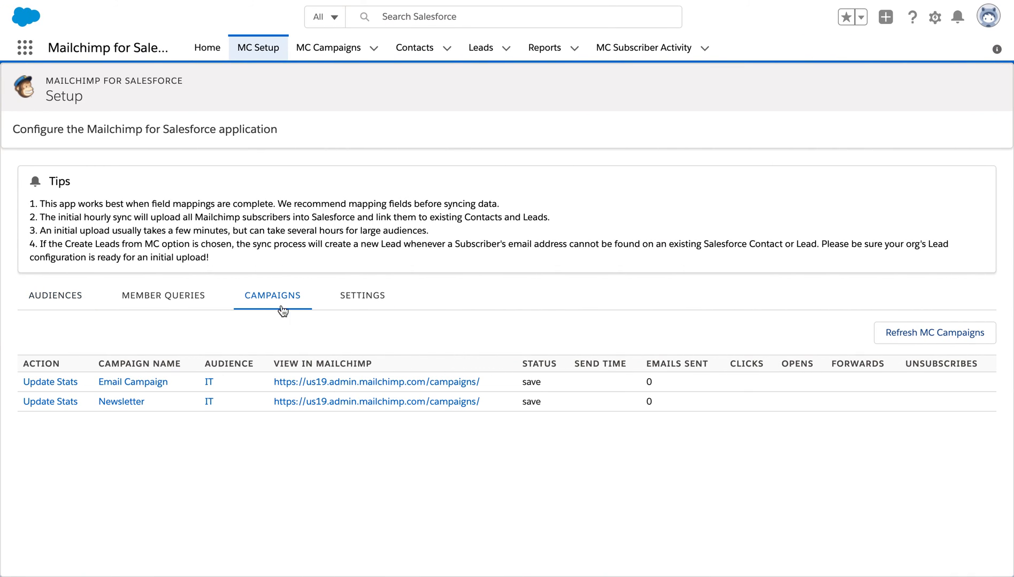
pyautogui.moveTo(914, 335)
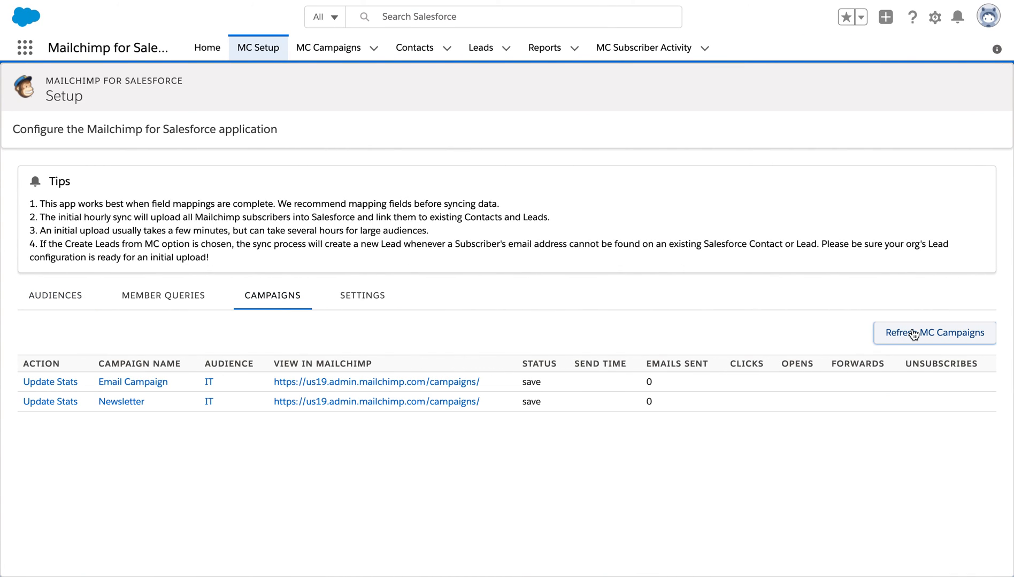
# Step: Refresh MC Campaigns and reopen the Campaigns list to confirm Email 2 appears
pyautogui.click(933, 333)
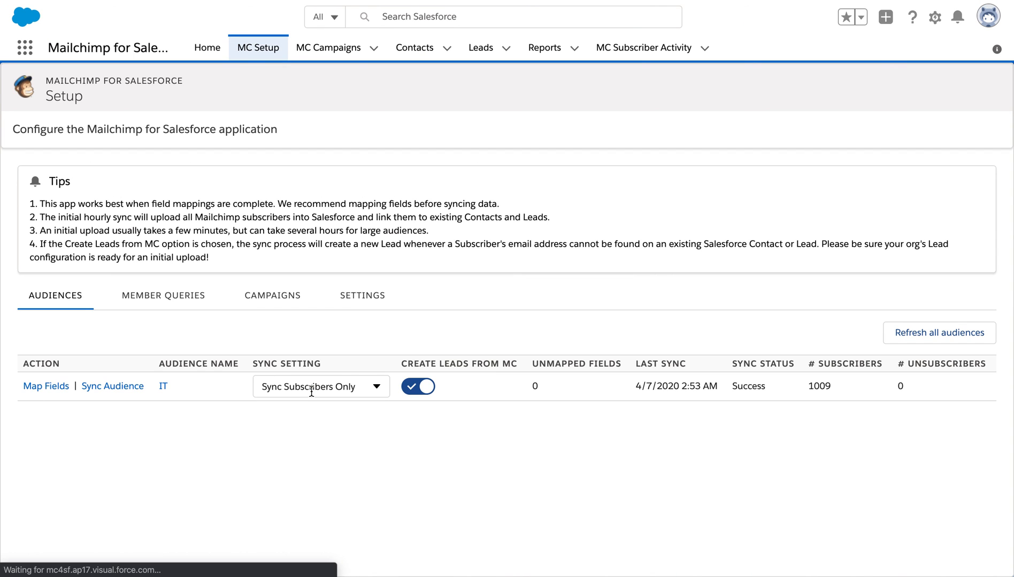
pyautogui.click(271, 295)
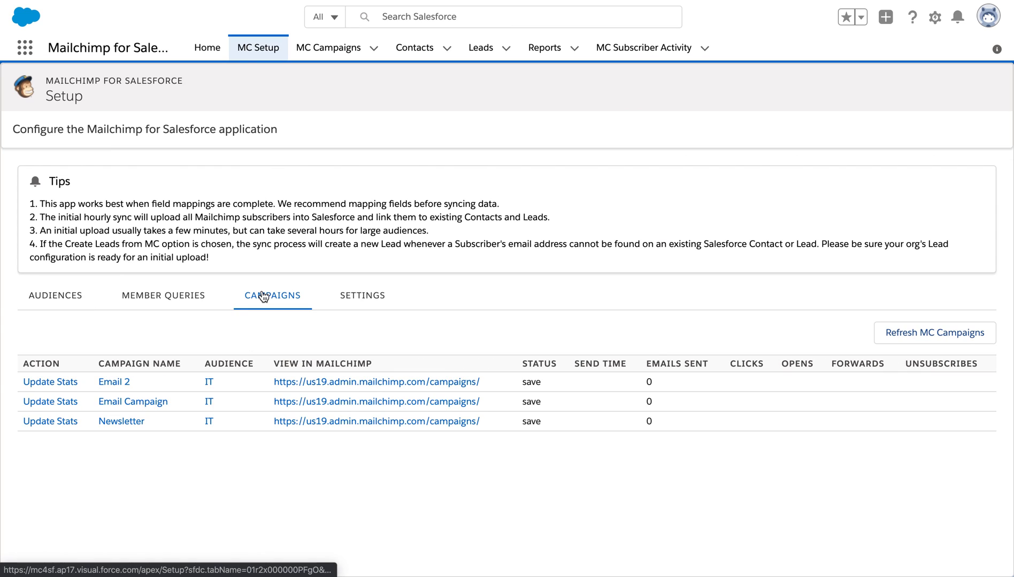